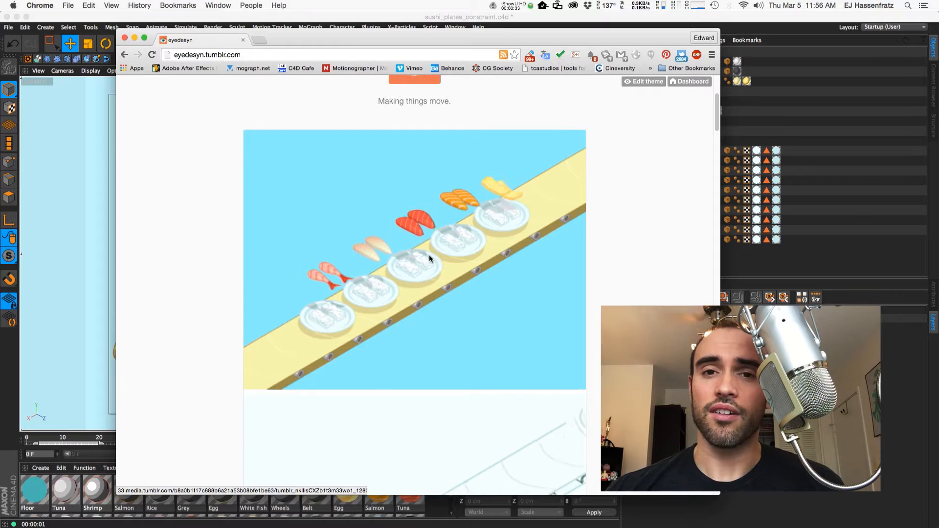
Step: Drag the plate down along Y in the Right view until P.Y reads about 0 cm
{"action": "scroll", "scroll_direction": "down", "scroll_amount": 3}
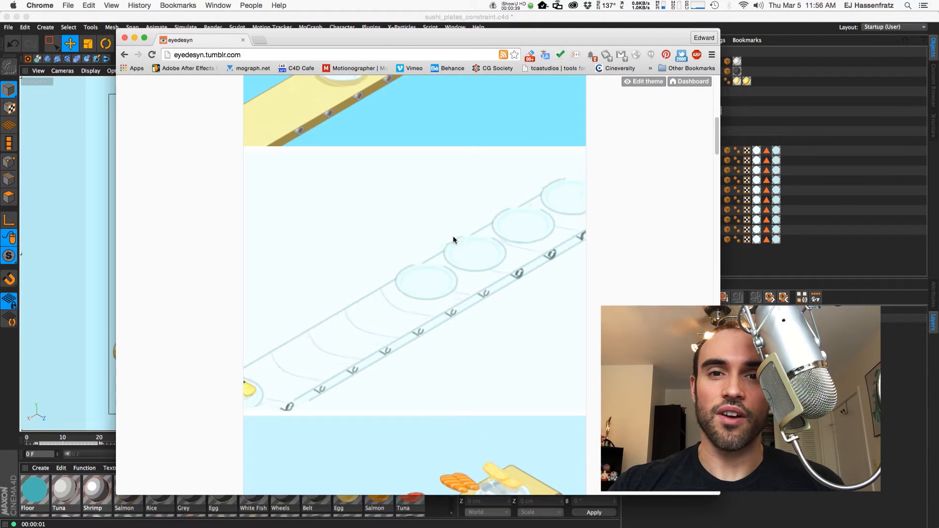
{"action": "scroll", "scroll_direction": "down", "scroll_amount": 3}
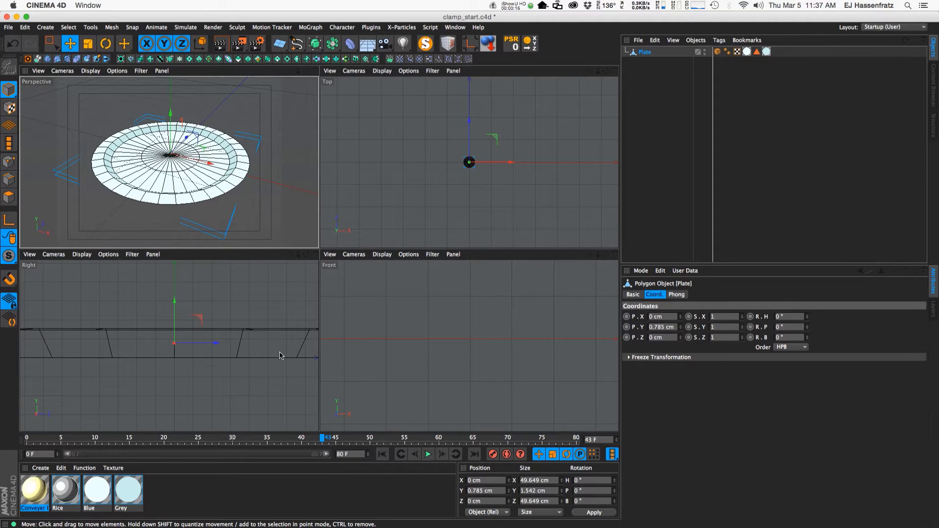
{"action": "mouse_move", "coordinate": [202, 279]}
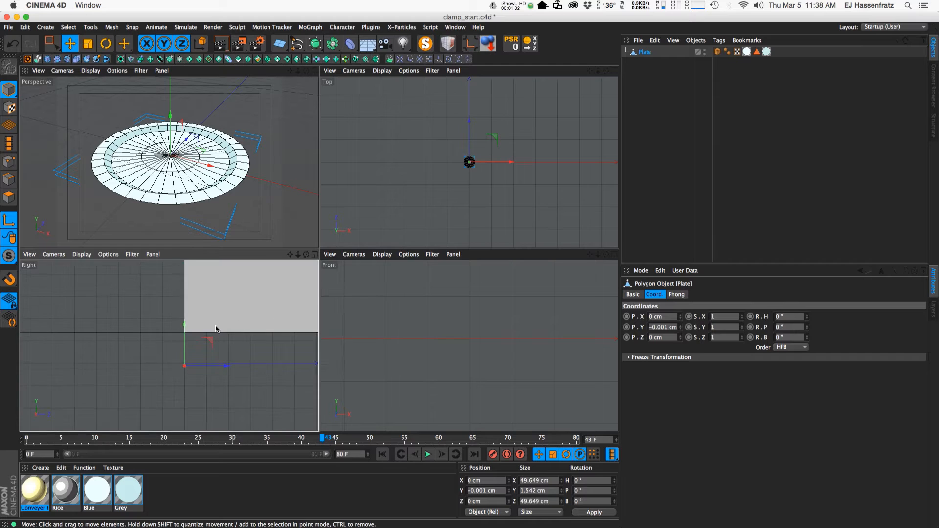
{"action": "left_click_drag", "start_coordinate": [184, 332], "coordinate": [184, 297]}
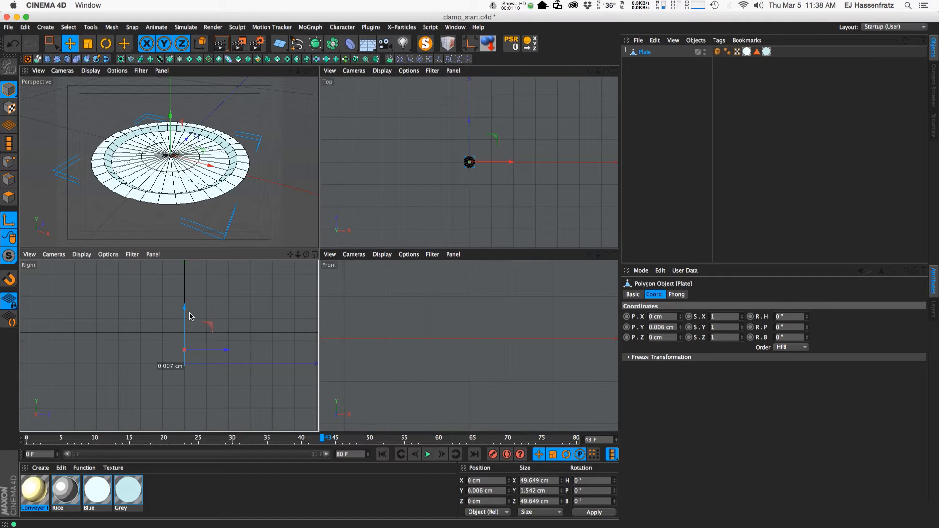
{"action": "left_click_drag", "start_coordinate": [189, 317], "coordinate": [192, 300]}
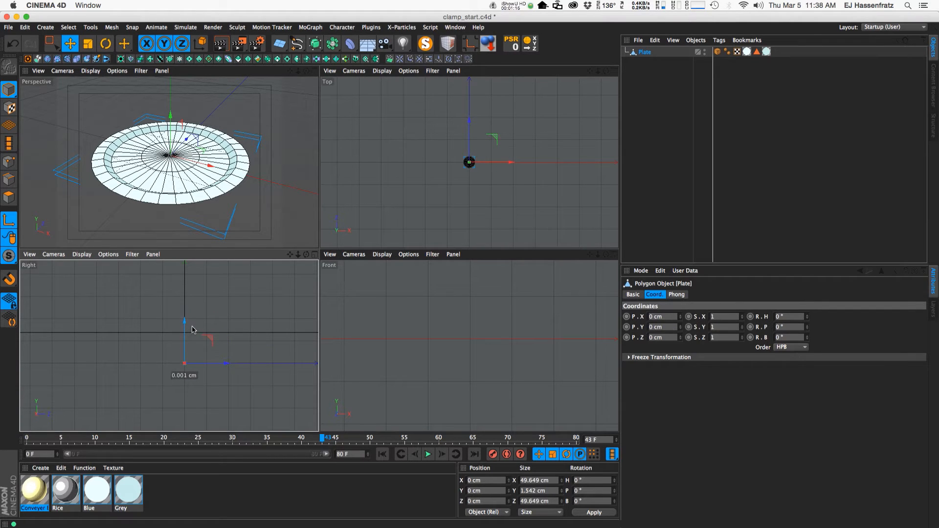
{"action": "left_click_drag", "start_coordinate": [184, 326], "coordinate": [185, 333]}
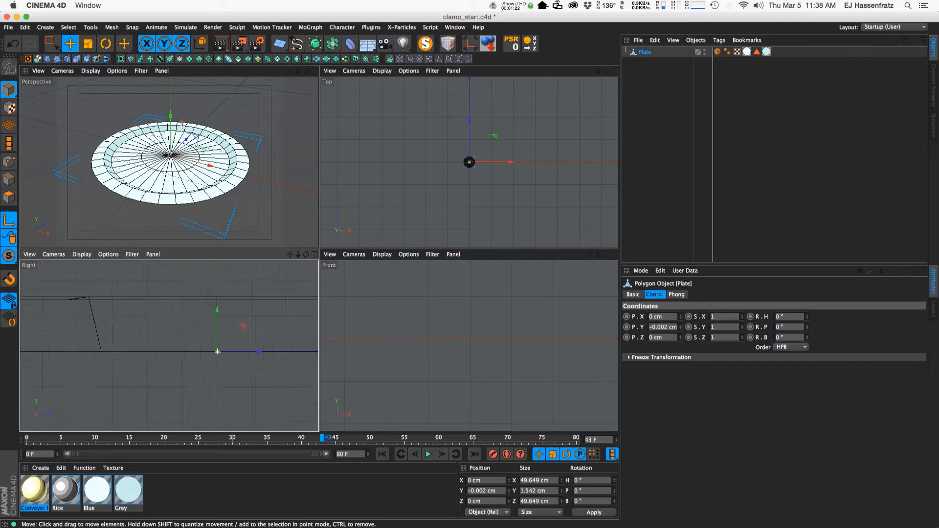
{"action": "left_click_drag", "start_coordinate": [217, 352], "coordinate": [198, 350]}
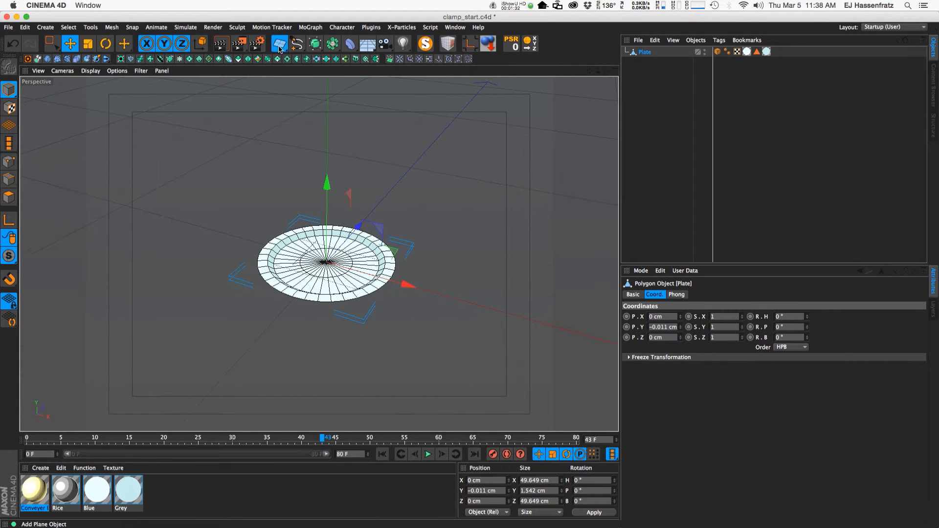
Step: Add a Plane and a Spline Wrap deformer, parenting the Spline Wrap under the Plane
{"action": "left_click", "coordinate": [277, 43]}
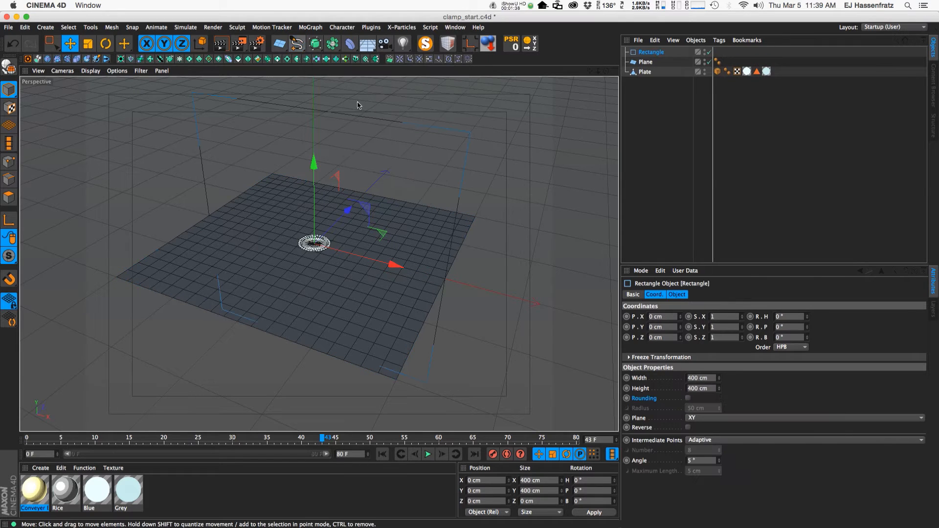
{"action": "left_click", "coordinate": [350, 43]}
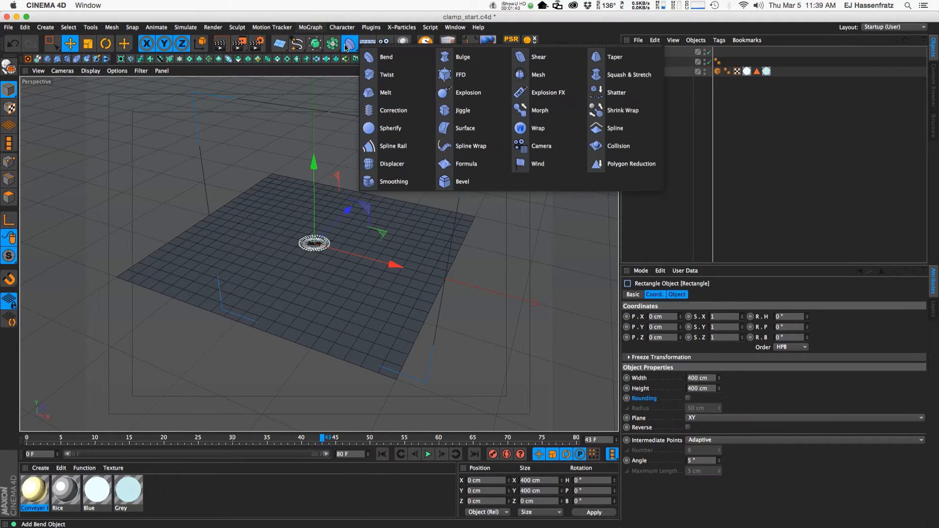
{"action": "left_click", "coordinate": [471, 146]}
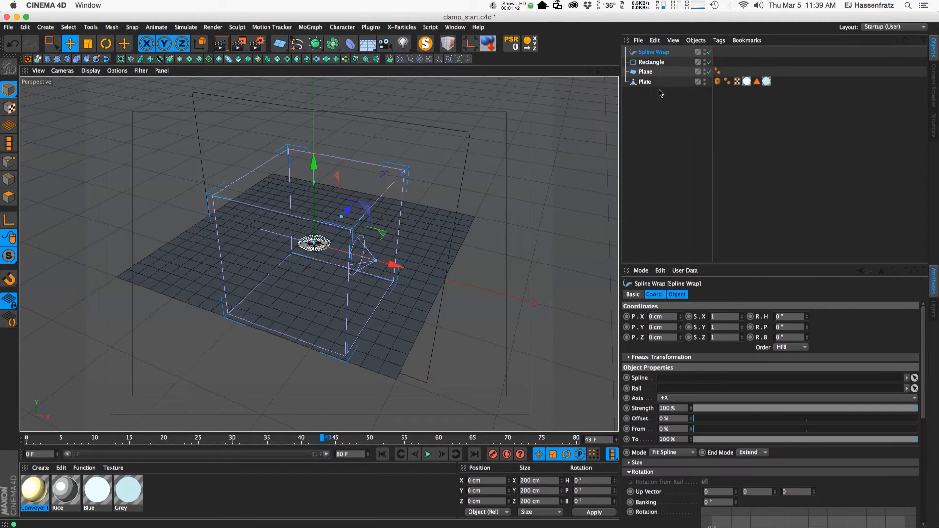
{"action": "left_click", "coordinate": [651, 61]}
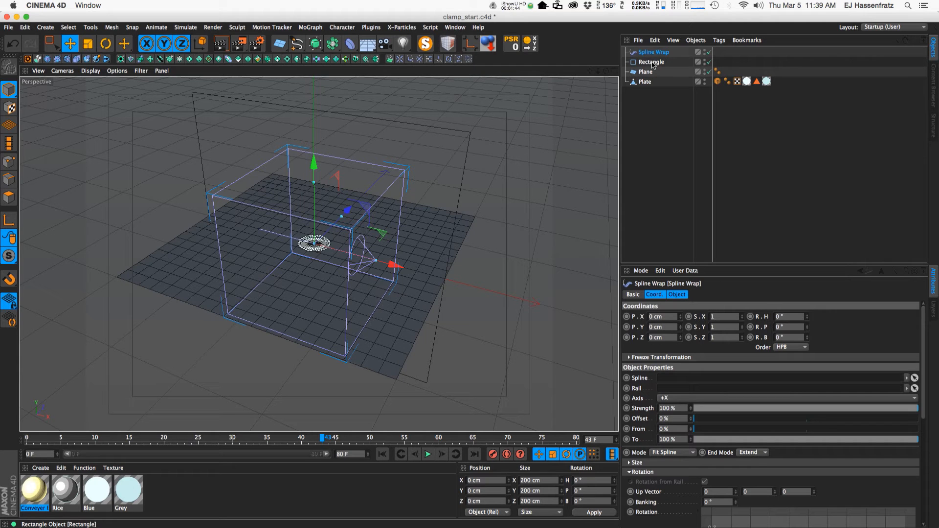
{"action": "left_click", "coordinate": [654, 52]}
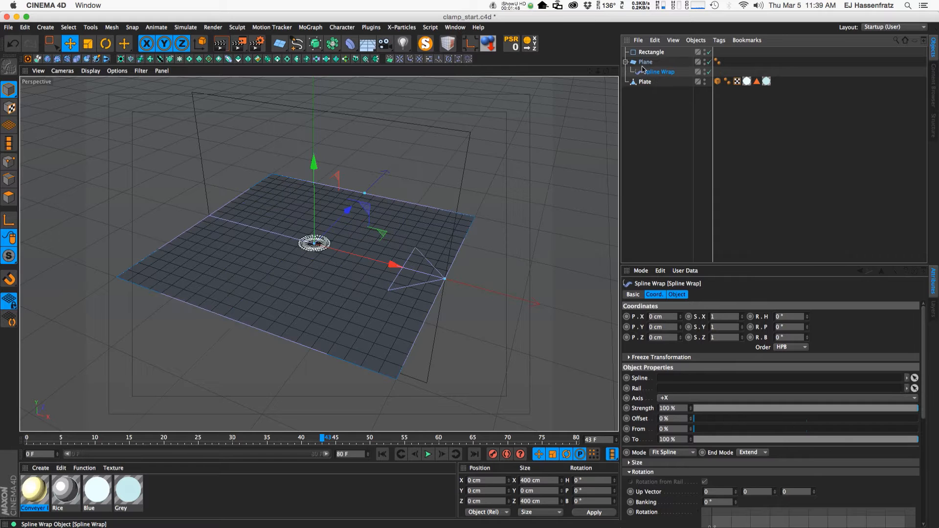
Step: Configure the Spline Wrap deformer's settings, entering values 65 and 5
{"action": "left_click", "coordinate": [646, 62]}
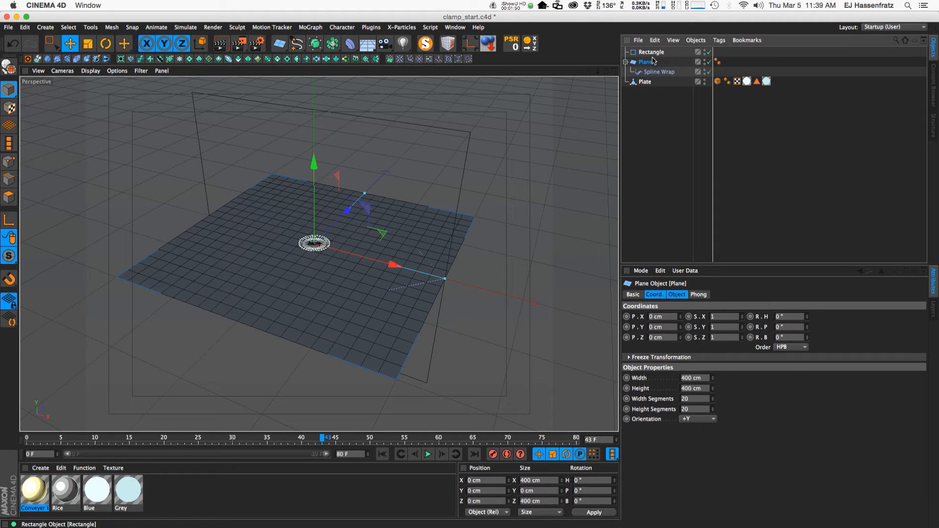
{"action": "left_click", "coordinate": [659, 72]}
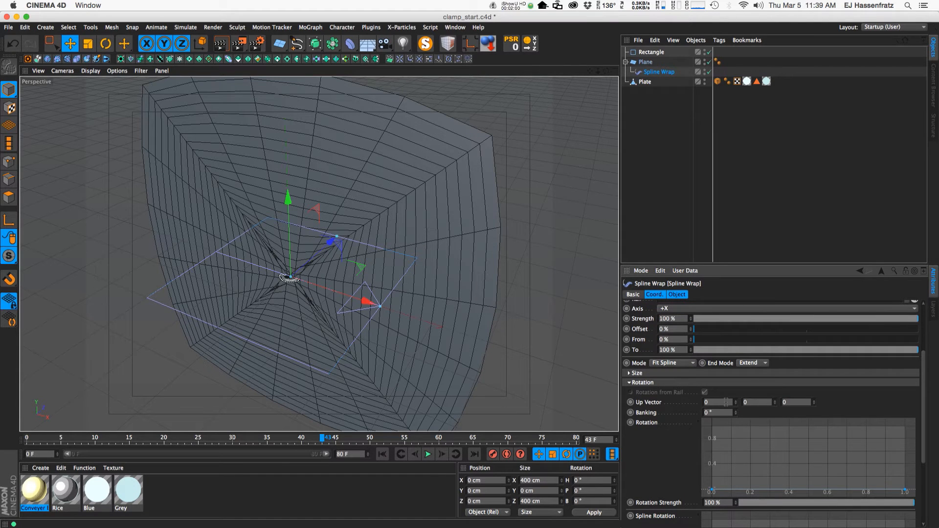
{"action": "type", "text": "65"}
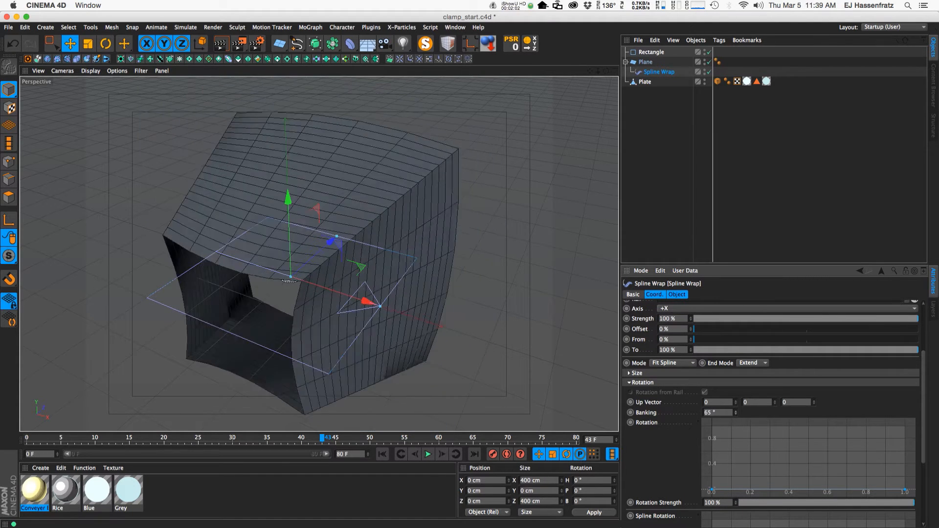
{"action": "type", "text": "5"}
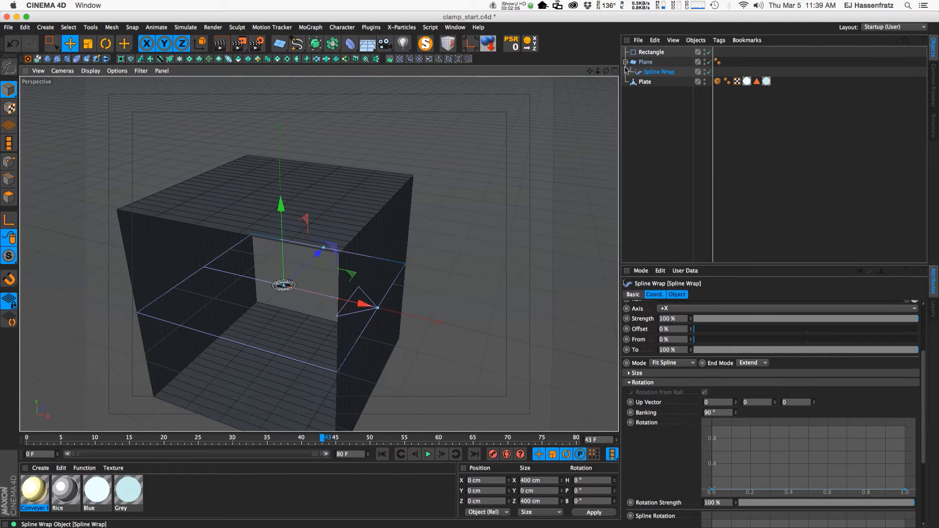
Step: Make the rectangle a flat rounded 400×35 cm shape; give the Plane 150 width segments, 60 cm height
{"action": "left_click", "coordinate": [651, 51]}
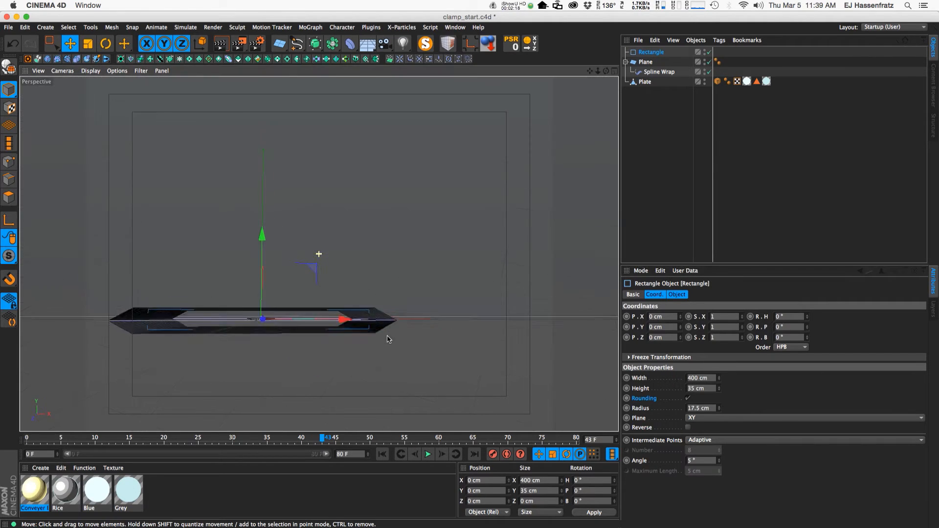
{"action": "left_click_drag", "start_coordinate": [387, 340], "coordinate": [341, 349]}
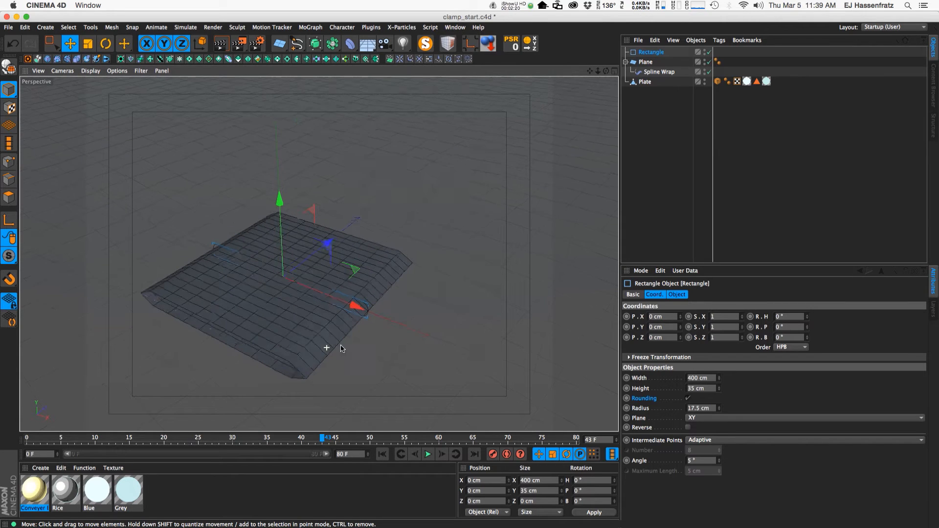
{"action": "left_click", "coordinate": [645, 61]}
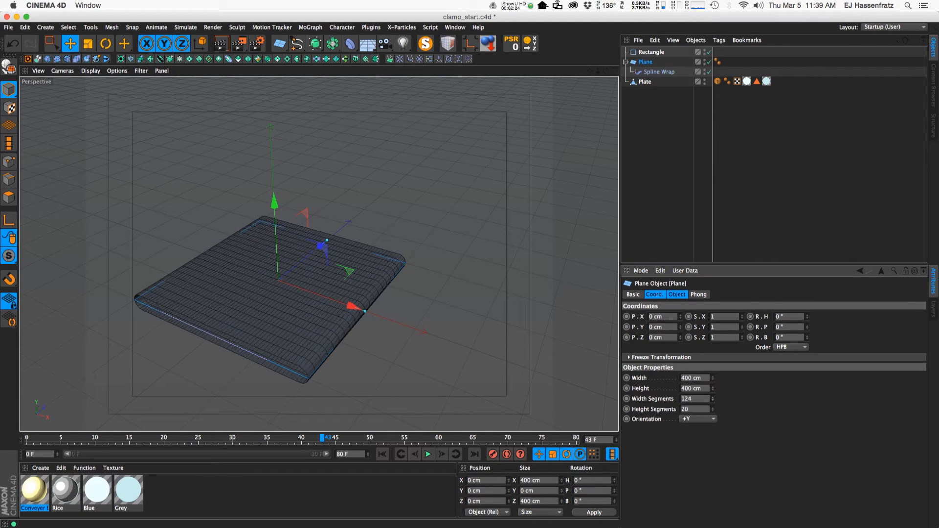
{"action": "type", "text": "167"}
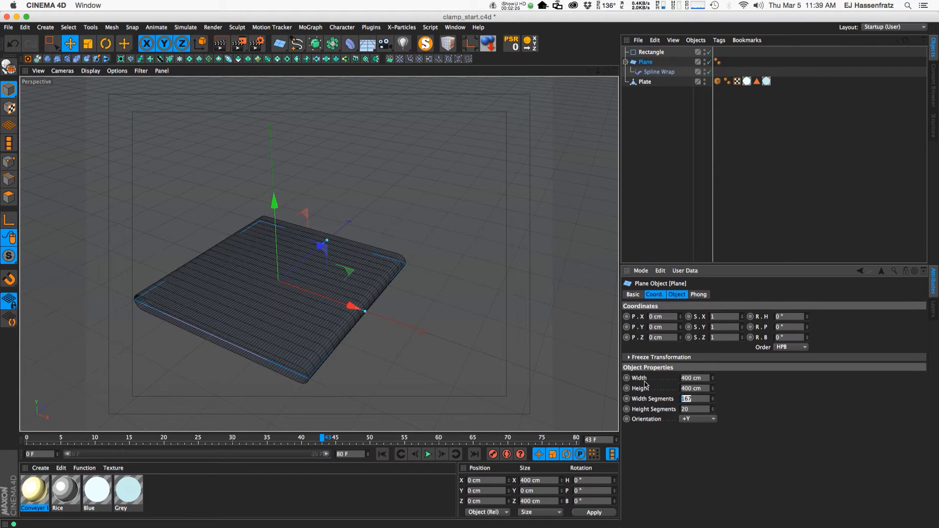
{"action": "type", "text": "150"}
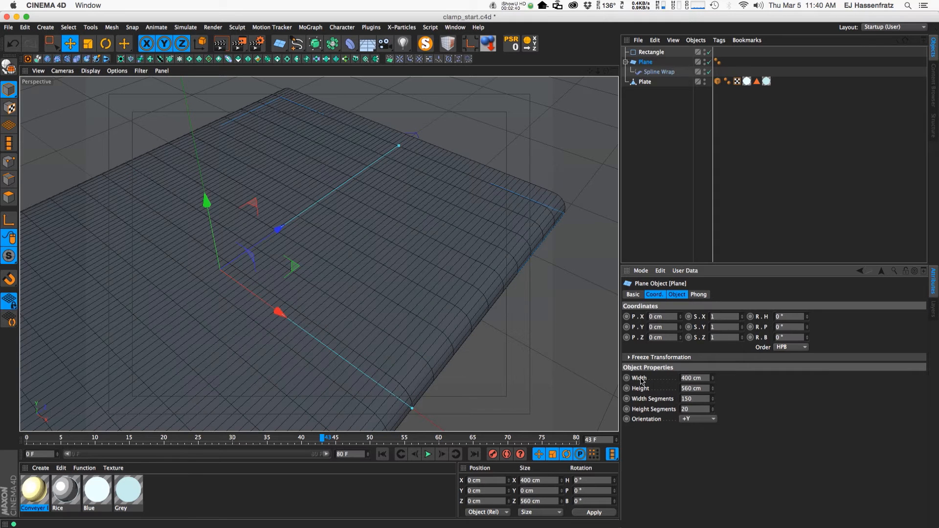
{"action": "type", "text": "60"}
{"action": "type", "text": "1"}
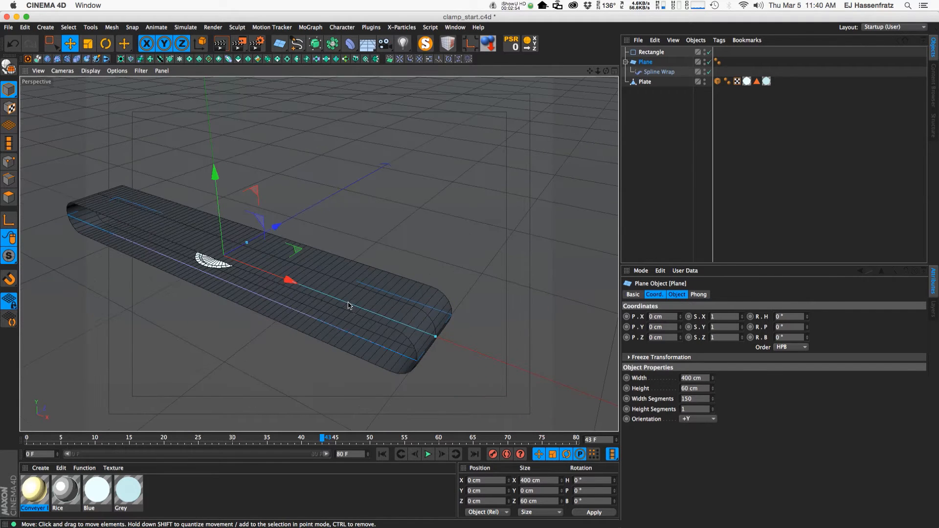
Step: Set the Conveyer Belt tiles shader to Waves 1 with 800% V Scale, then close the editor
{"action": "left_click", "coordinate": [659, 72]}
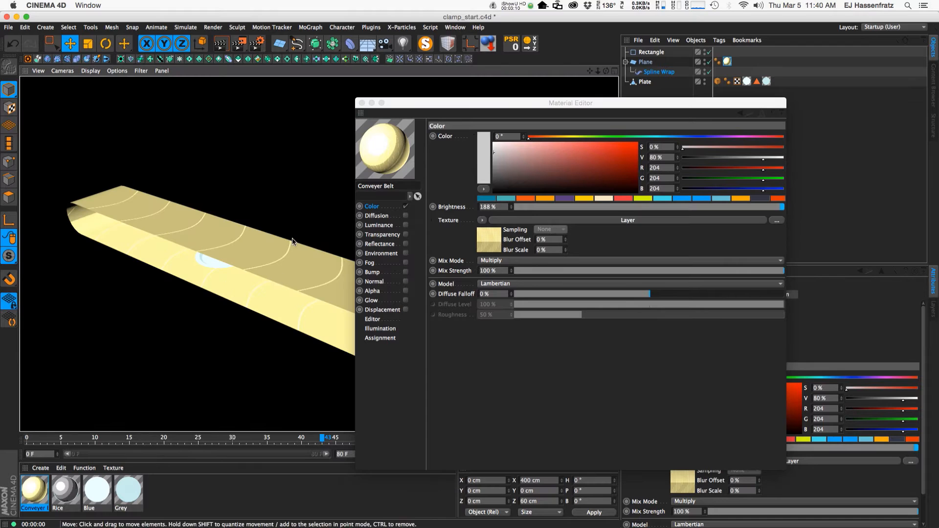
{"action": "left_click", "coordinate": [462, 123]}
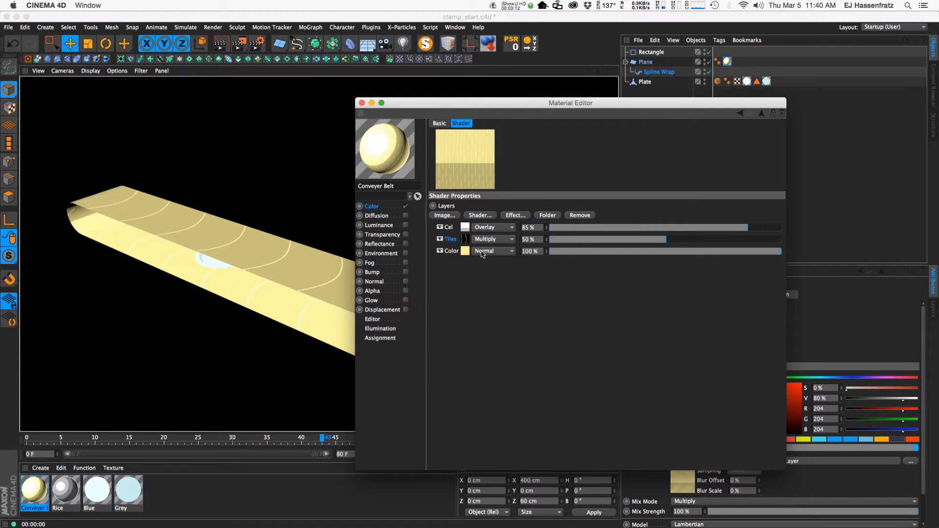
{"action": "left_click", "coordinate": [449, 238]}
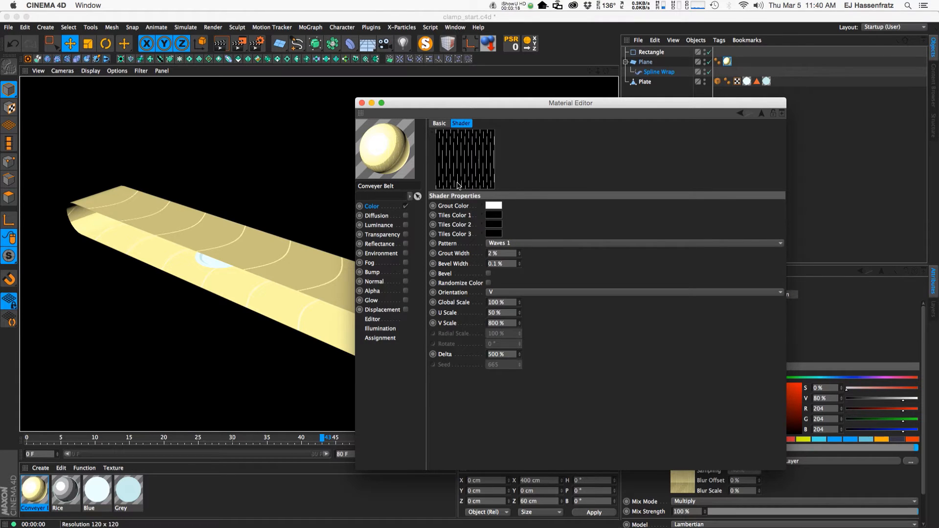
{"action": "mouse_move", "coordinate": [381, 219]}
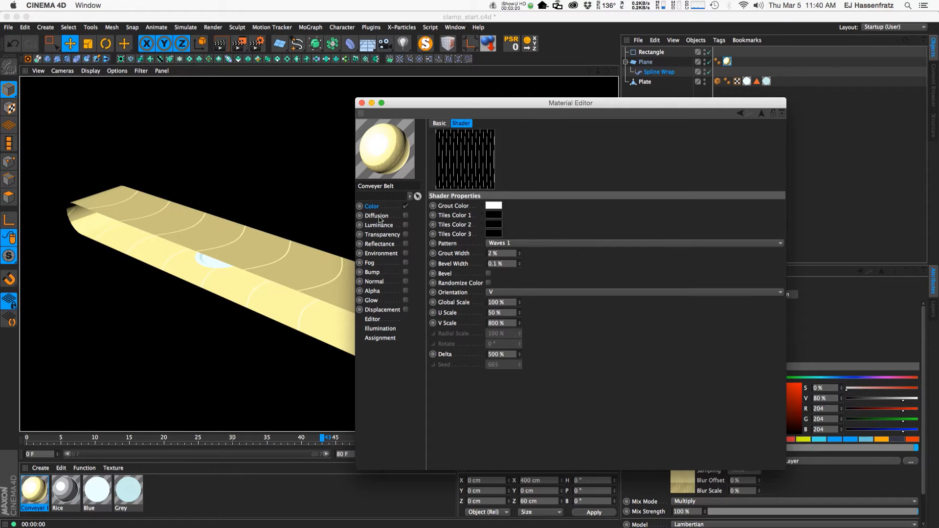
{"action": "left_click", "coordinate": [362, 102]}
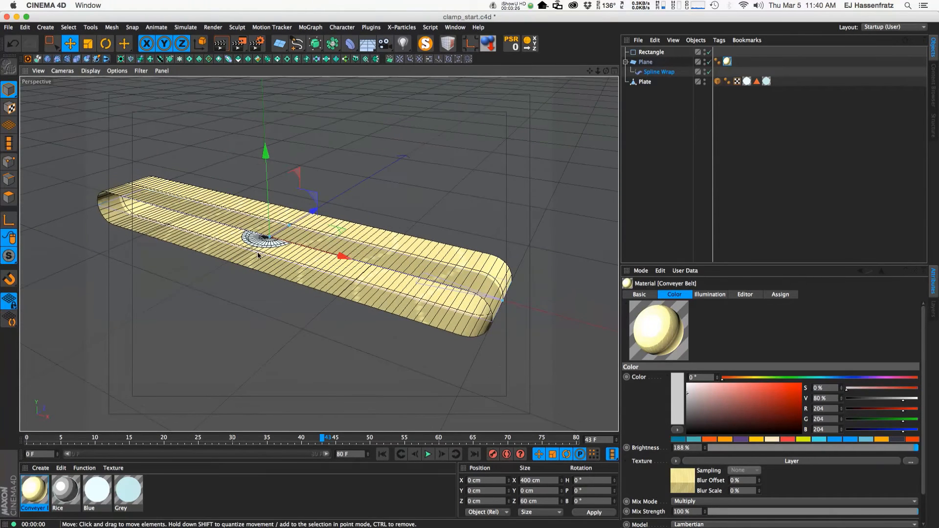
Step: Raise the Plate above the belt and add a Constraint tag to it
{"action": "left_click", "coordinate": [646, 82]}
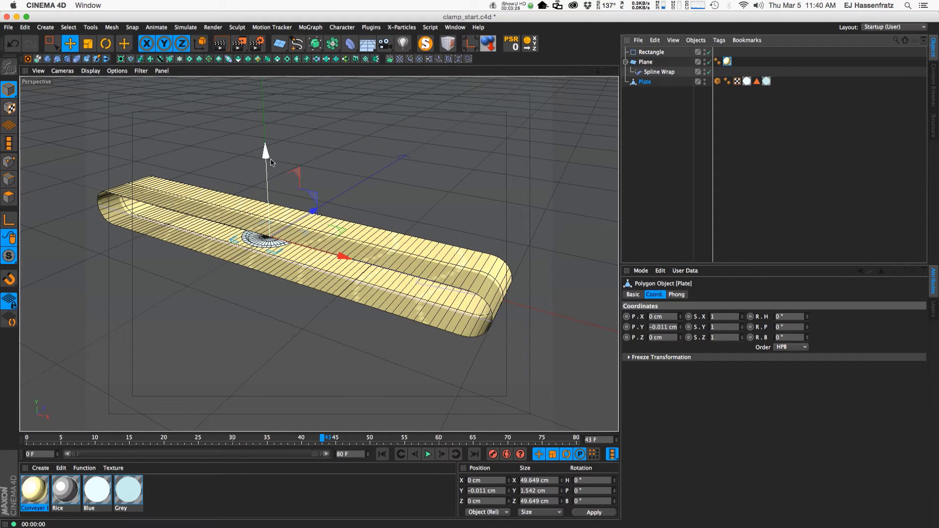
{"action": "left_click_drag", "start_coordinate": [266, 150], "coordinate": [263, 105]}
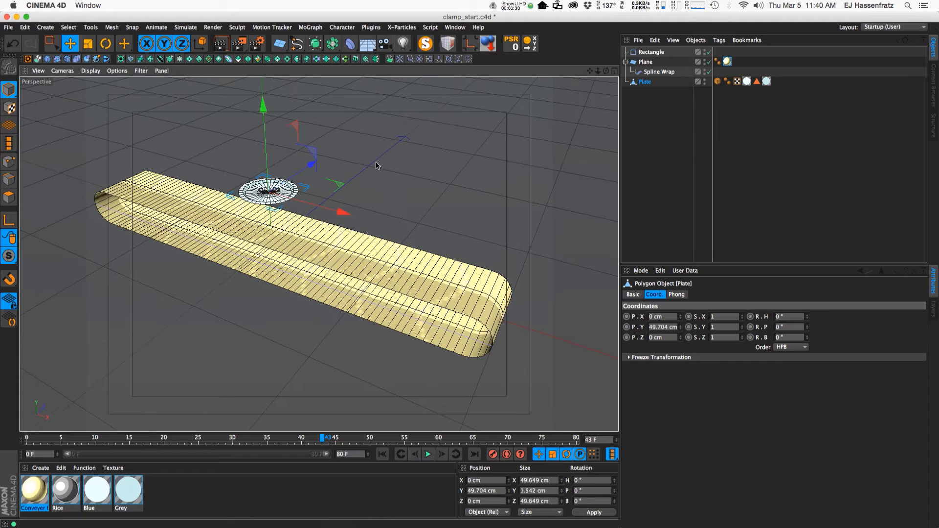
{"action": "right_click", "coordinate": [647, 82]}
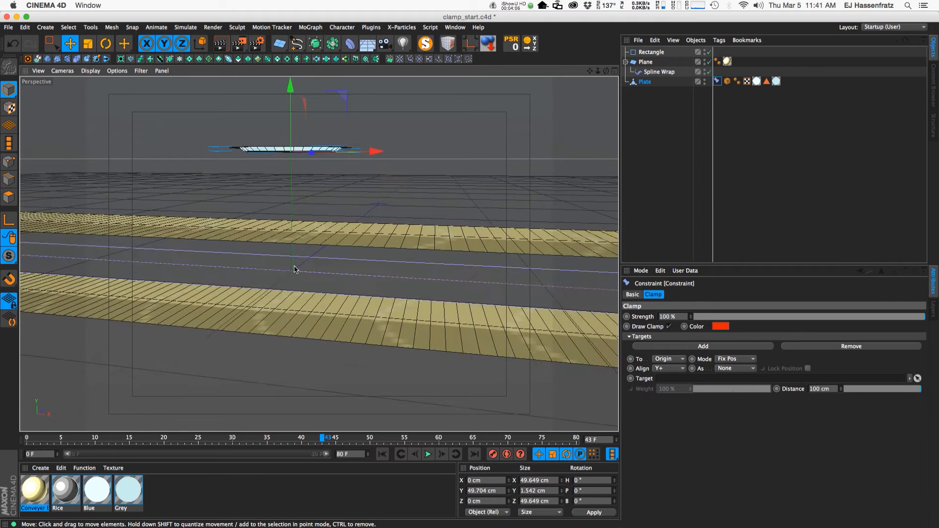
Step: Clamp the plate to the Plane's surface with a 0 cm distance
{"action": "left_click_drag", "start_coordinate": [294, 269], "coordinate": [285, 275]}
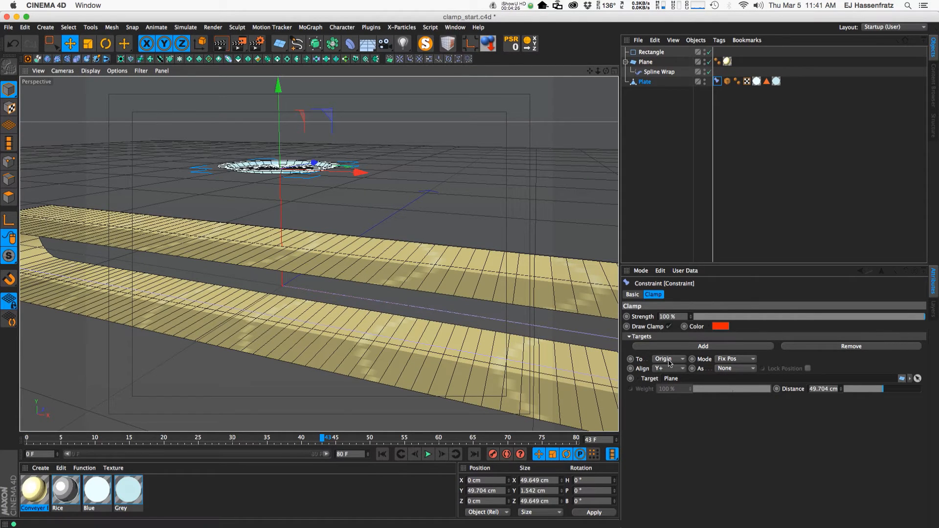
{"action": "left_click", "coordinate": [670, 358]}
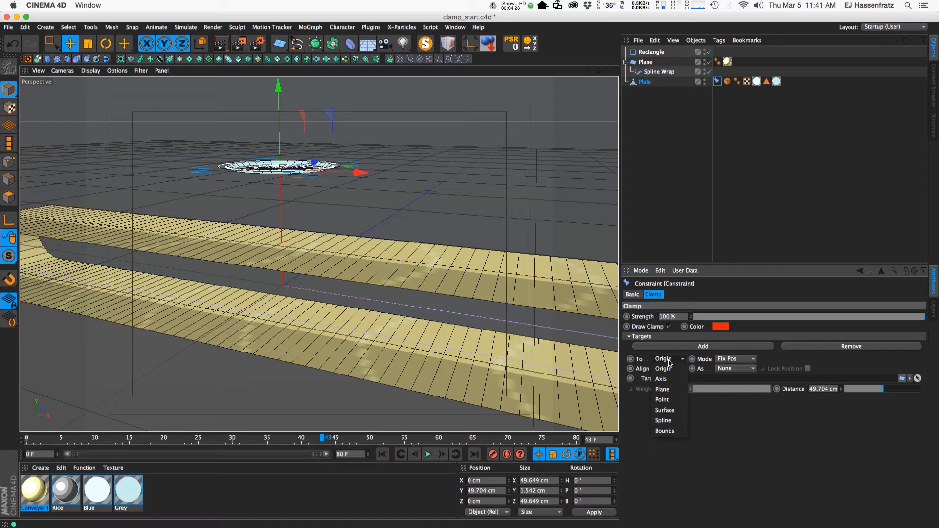
{"action": "left_click", "coordinate": [665, 410]}
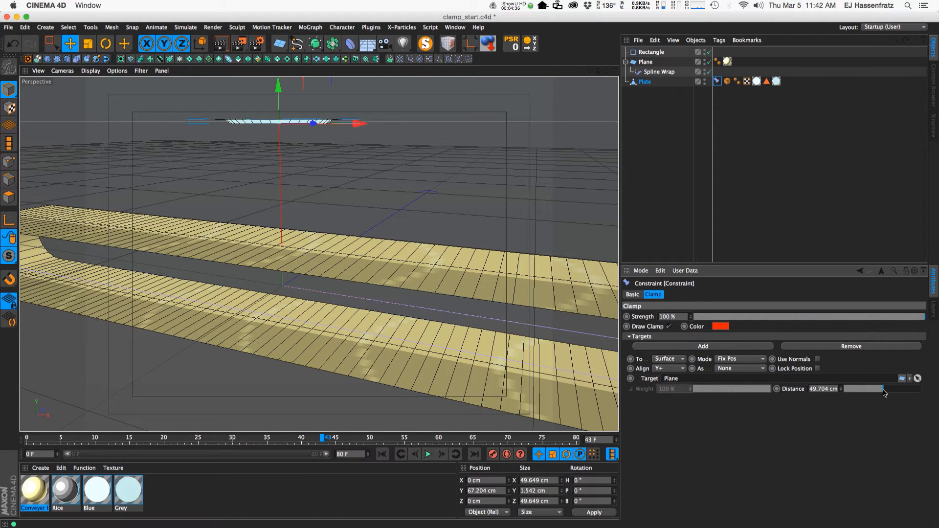
{"action": "left_click_drag", "start_coordinate": [883, 389], "coordinate": [851, 389]}
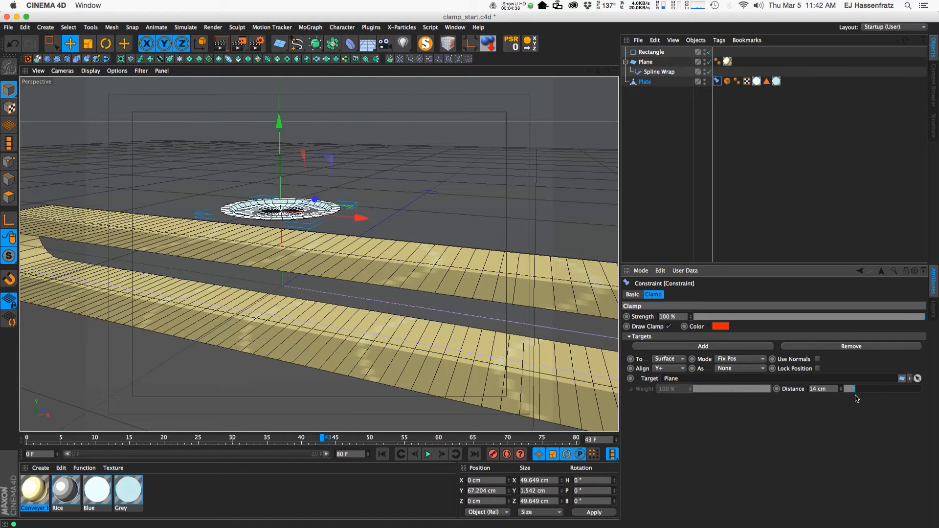
{"action": "left_click_drag", "start_coordinate": [850, 389], "coordinate": [843, 389]}
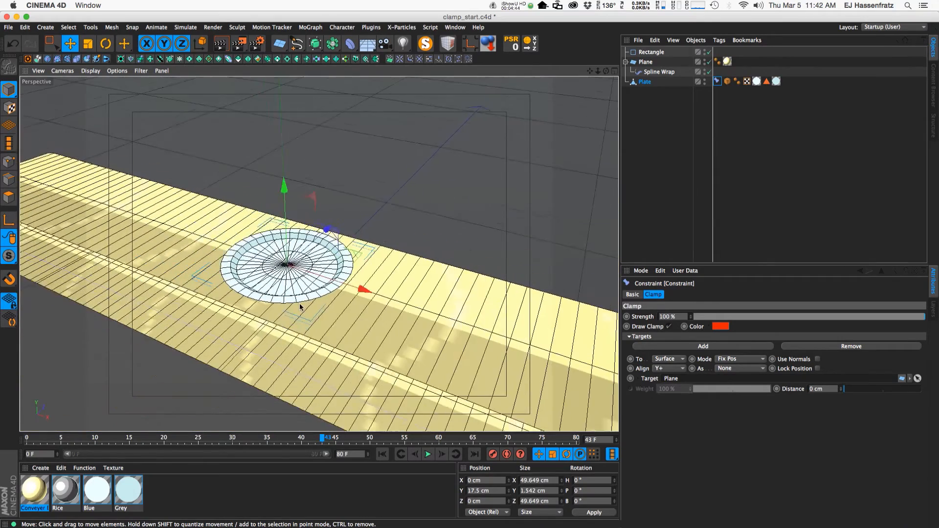
{"action": "left_click_drag", "start_coordinate": [299, 308], "coordinate": [527, 269]}
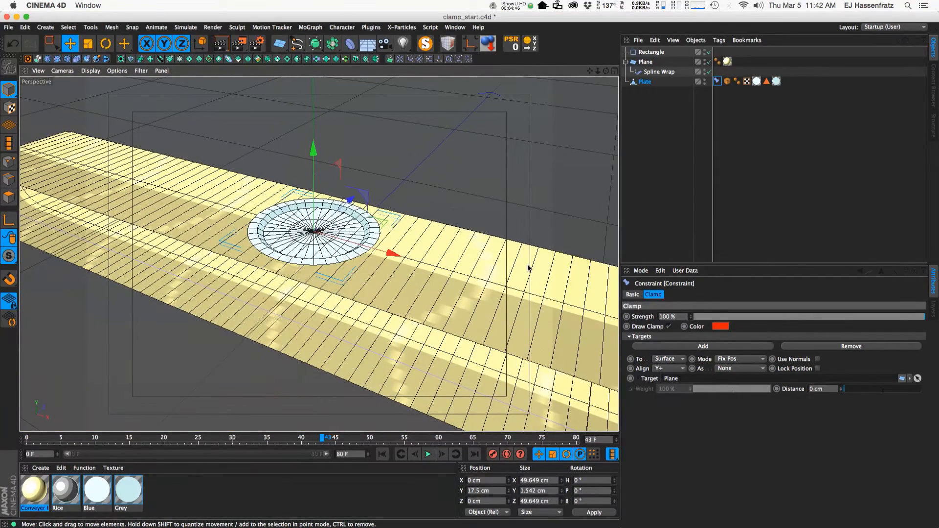
Step: Adjust the Spline Wrap offset and enable Use Normals with Y+ alignment on the Clamp
{"action": "left_click", "coordinate": [659, 71]}
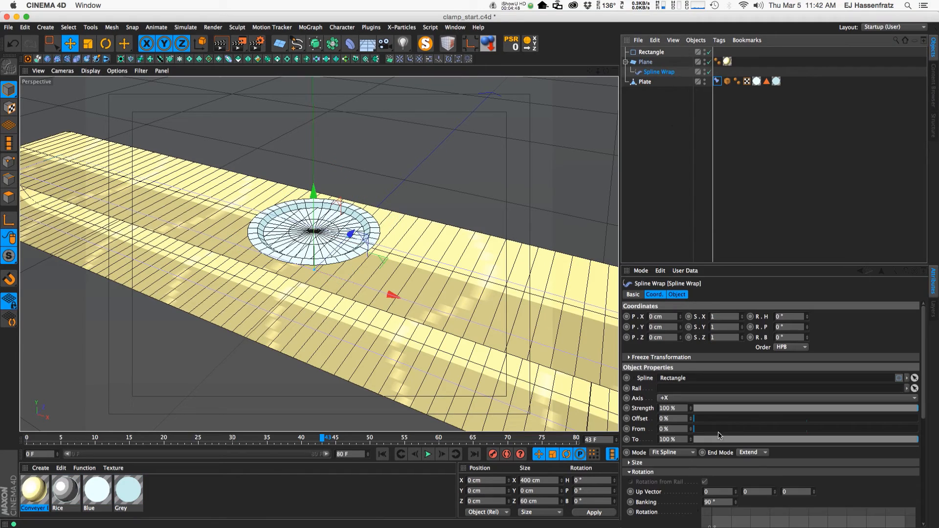
{"action": "left_click_drag", "start_coordinate": [695, 419], "coordinate": [745, 418]}
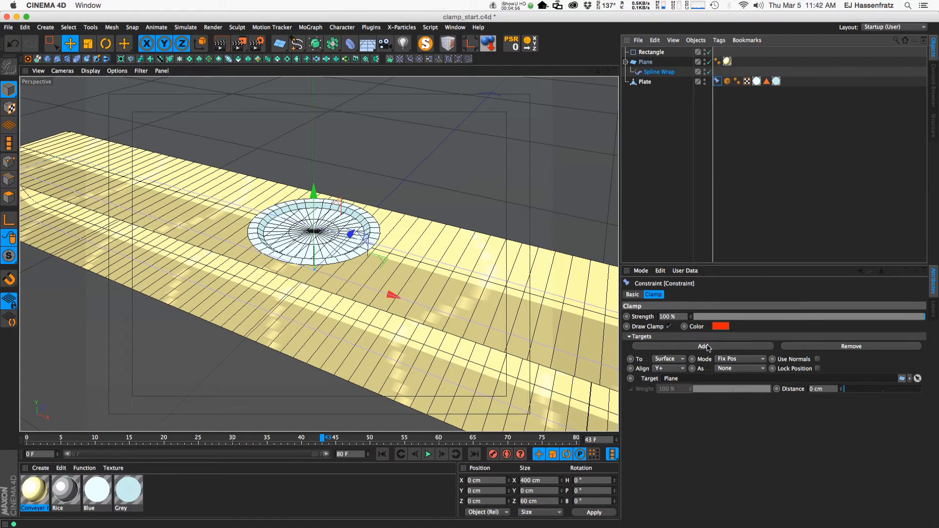
{"action": "left_click", "coordinate": [740, 368]}
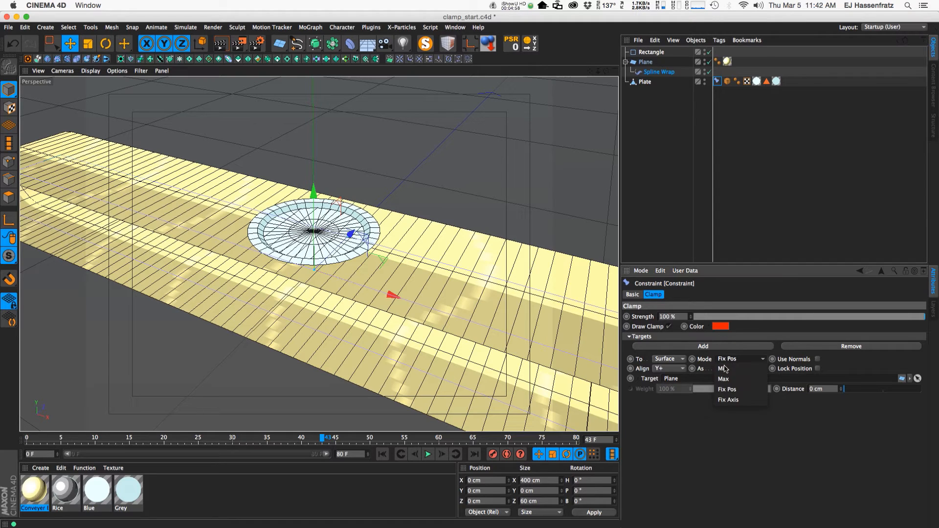
{"action": "mouse_move", "coordinate": [728, 390]}
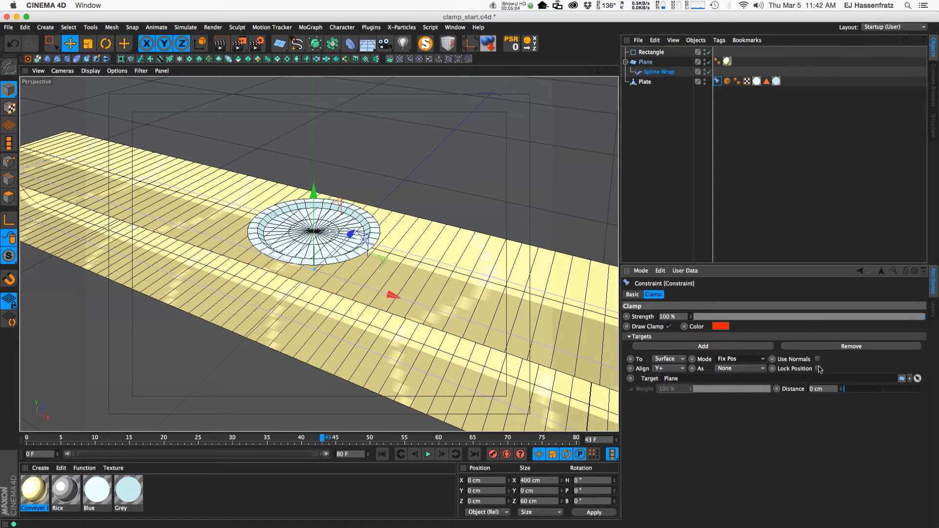
{"action": "left_click", "coordinate": [817, 359]}
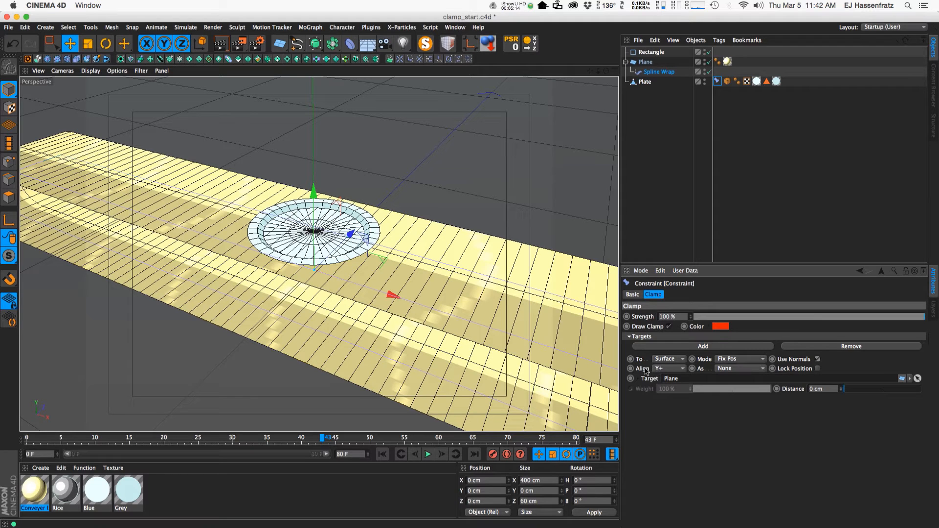
{"action": "mouse_move", "coordinate": [670, 145]}
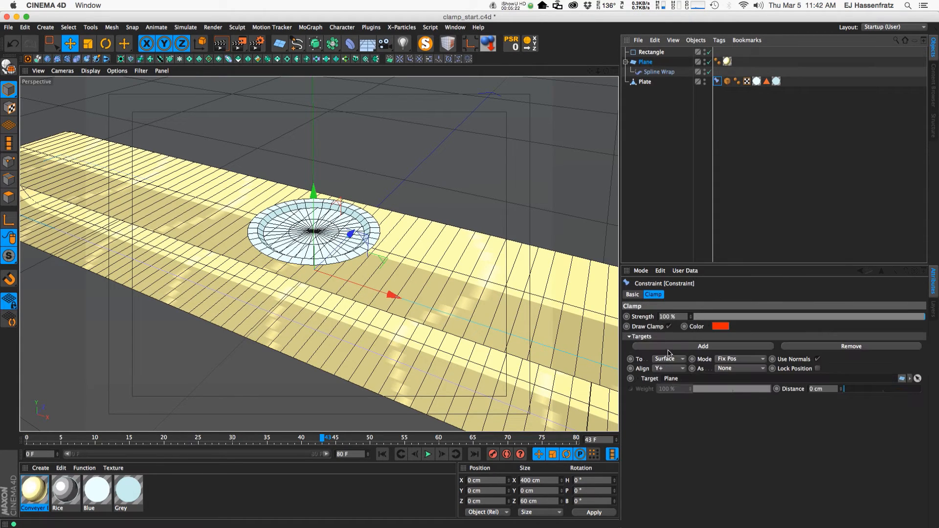
{"action": "mouse_move", "coordinate": [662, 370]}
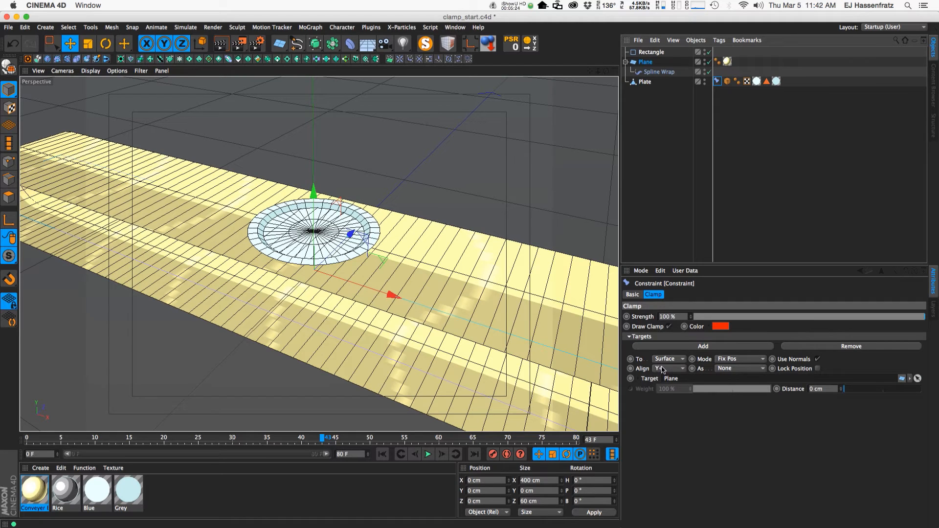
{"action": "left_click", "coordinate": [646, 62]}
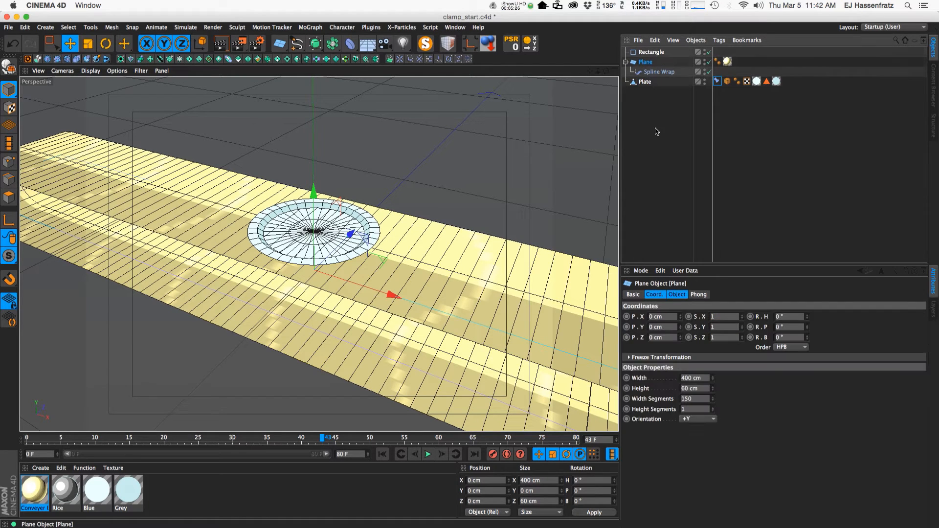
{"action": "left_click", "coordinate": [699, 419]}
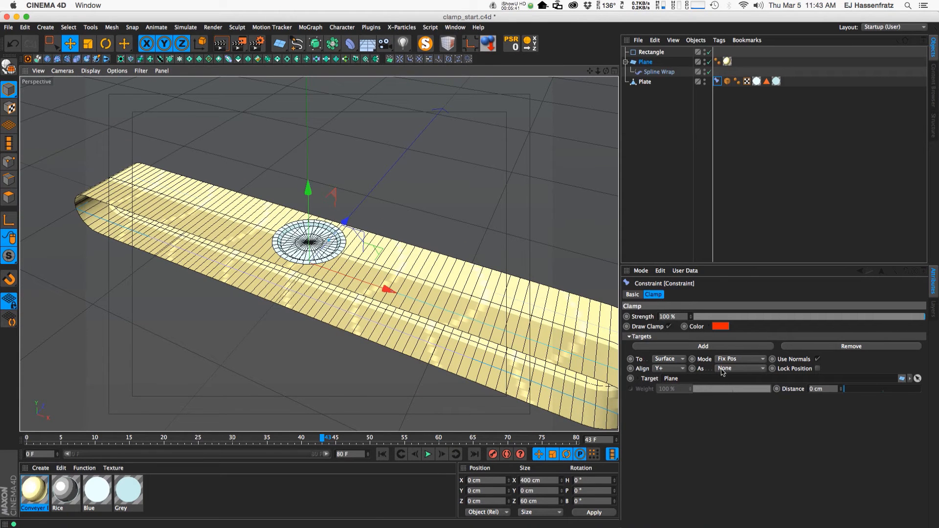
{"action": "mouse_move", "coordinate": [735, 372]}
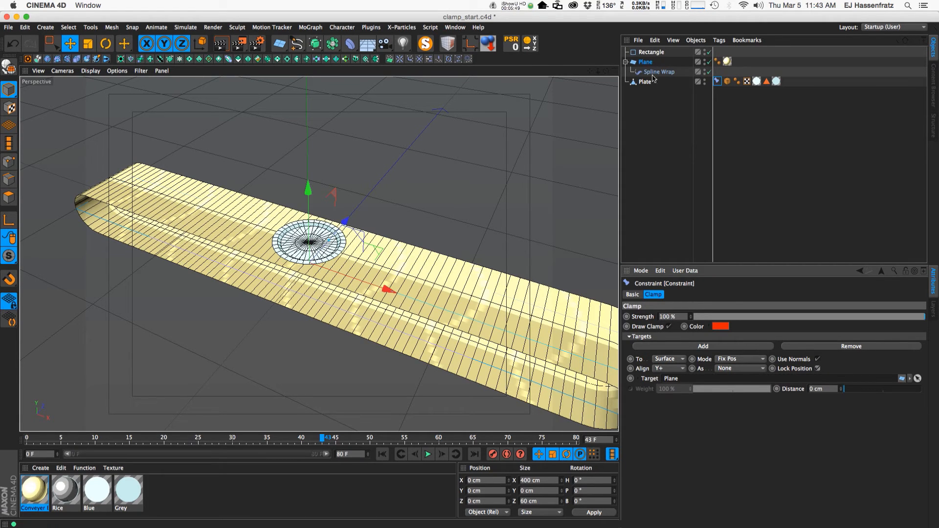
Step: Drag the Spline Wrap offset to about -2% and show the Plate constraint's Clamp settings
{"action": "left_click", "coordinate": [657, 72]}
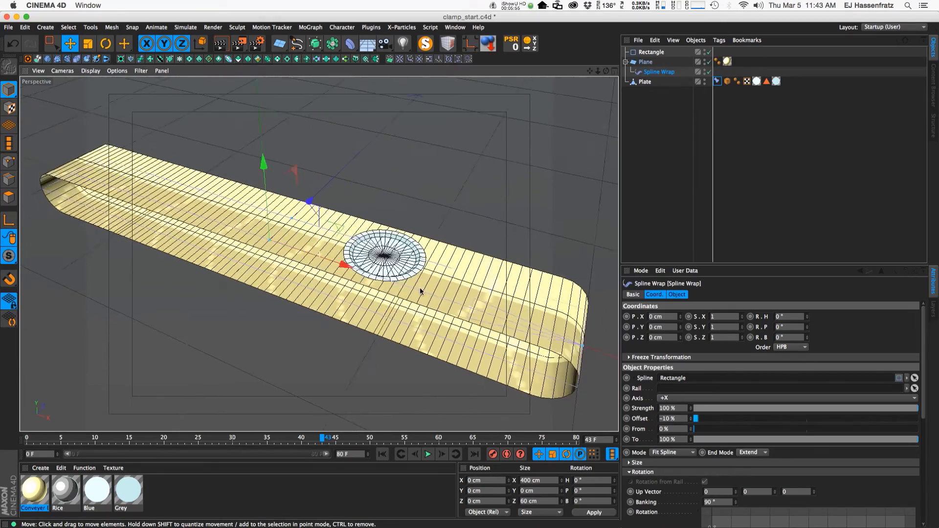
{"action": "left_click_drag", "start_coordinate": [694, 419], "coordinate": [707, 419]}
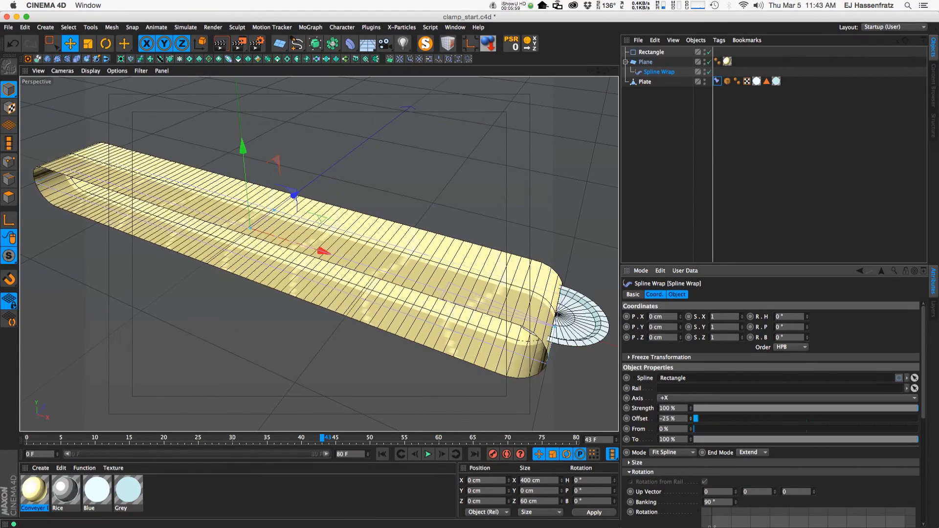
{"action": "left_click_drag", "start_coordinate": [696, 418], "coordinate": [802, 418]}
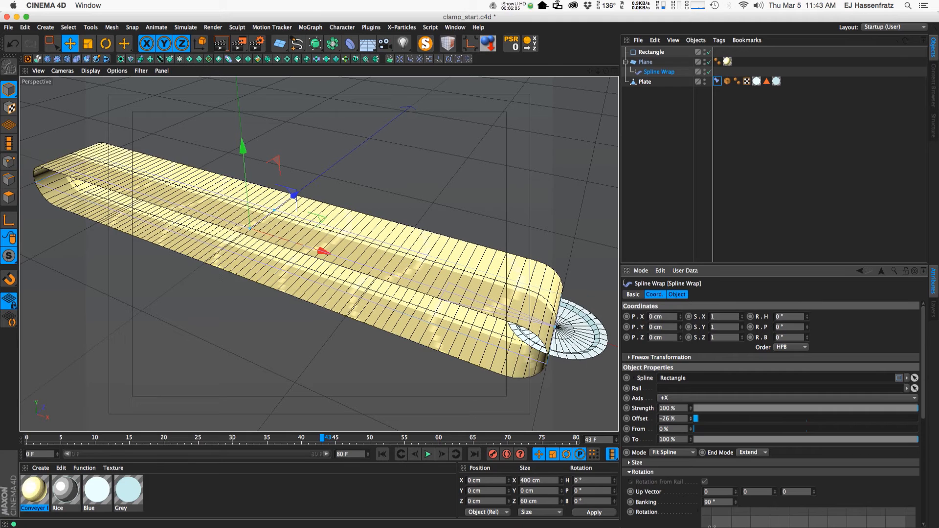
{"action": "left_click_drag", "start_coordinate": [694, 419], "coordinate": [692, 418]}
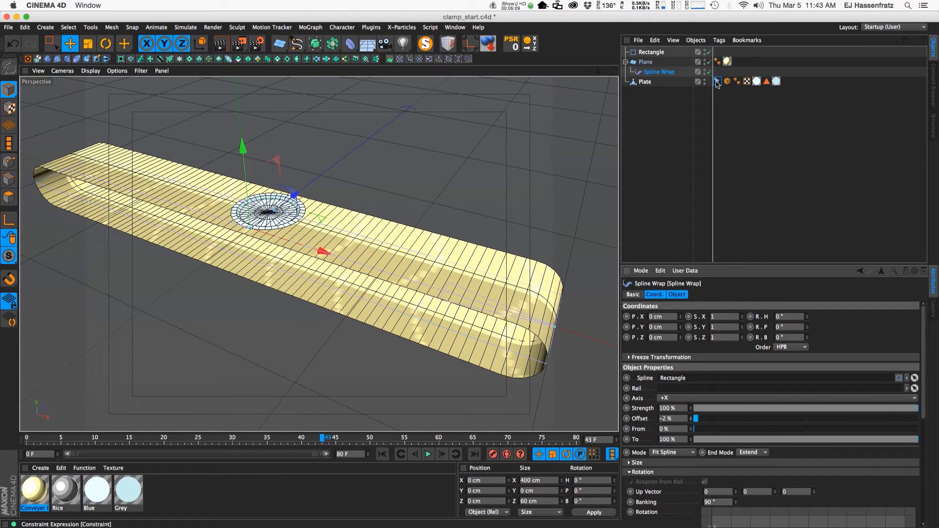
{"action": "left_click", "coordinate": [716, 82]}
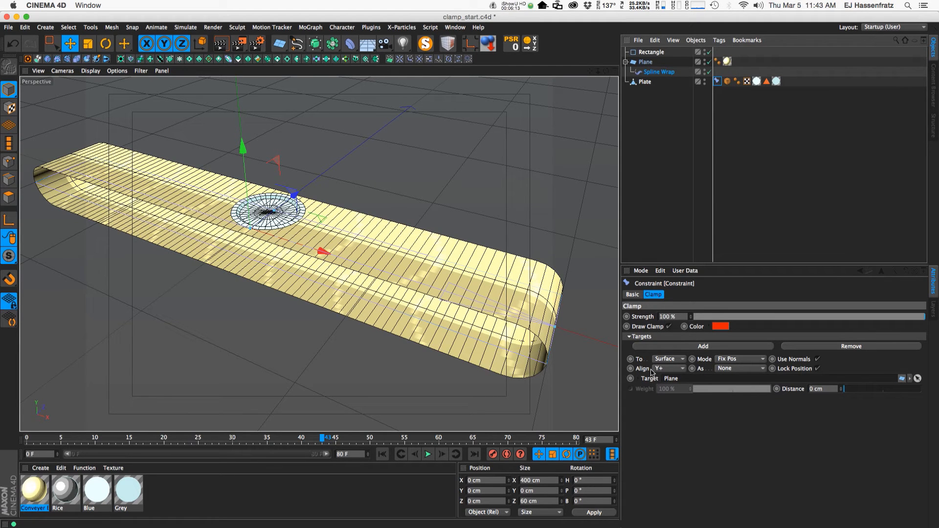
{"action": "mouse_move", "coordinate": [717, 372]}
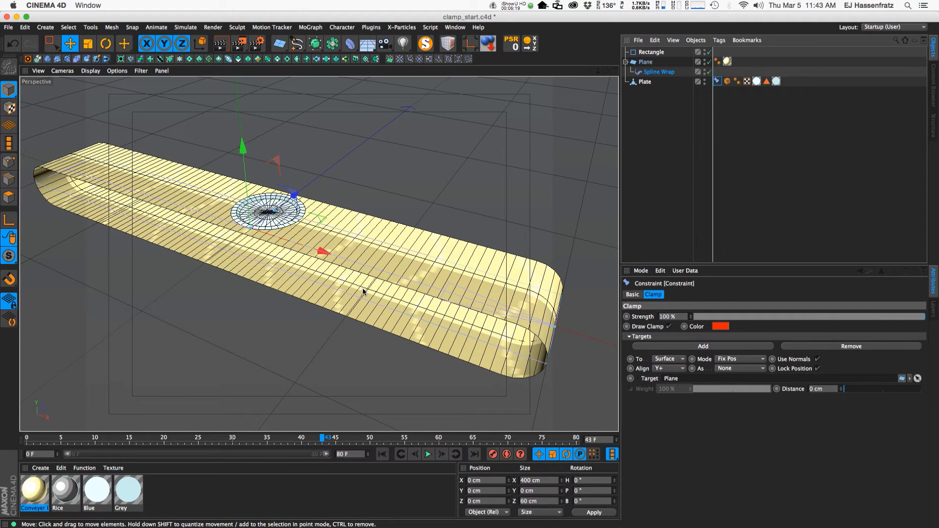
{"action": "mouse_move", "coordinate": [334, 246]}
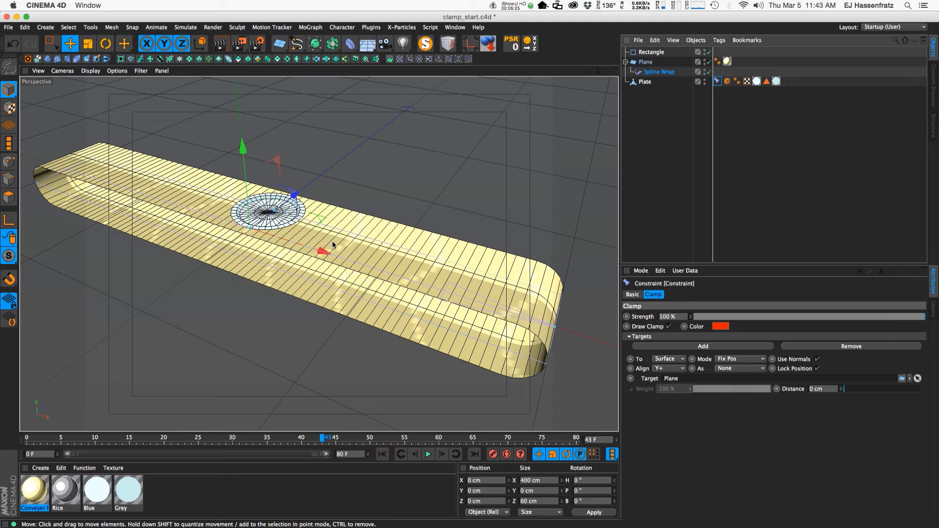
{"action": "mouse_move", "coordinate": [412, 254]}
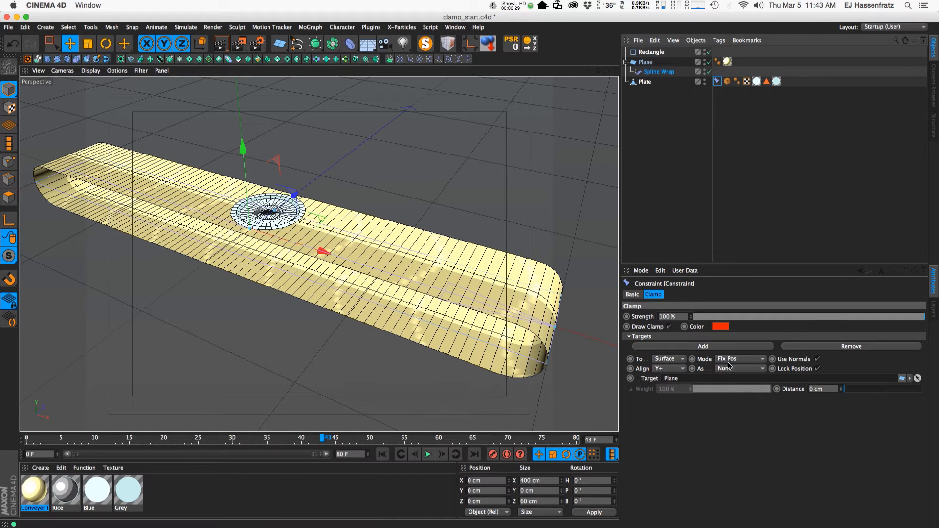
Step: Set the Clamp constraint's As alignment to Normal
{"action": "left_click", "coordinate": [740, 368]}
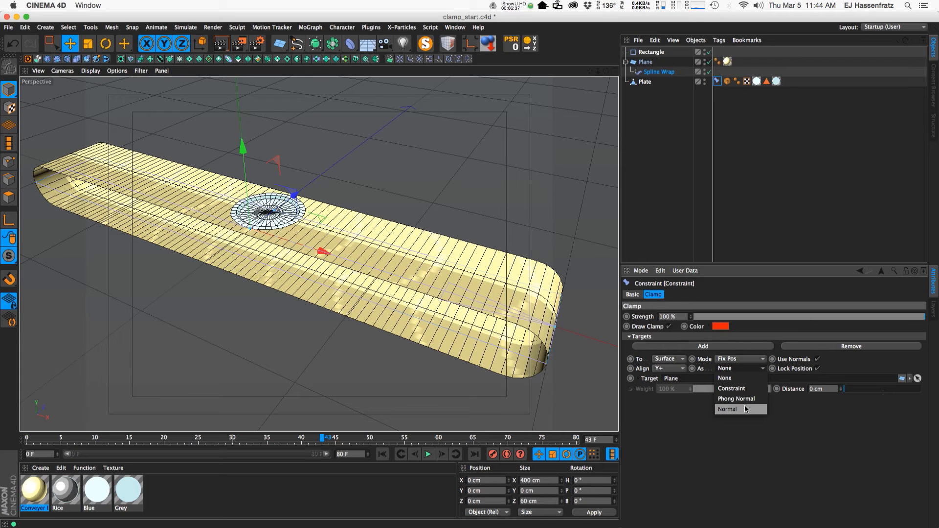
{"action": "left_click", "coordinate": [727, 409]}
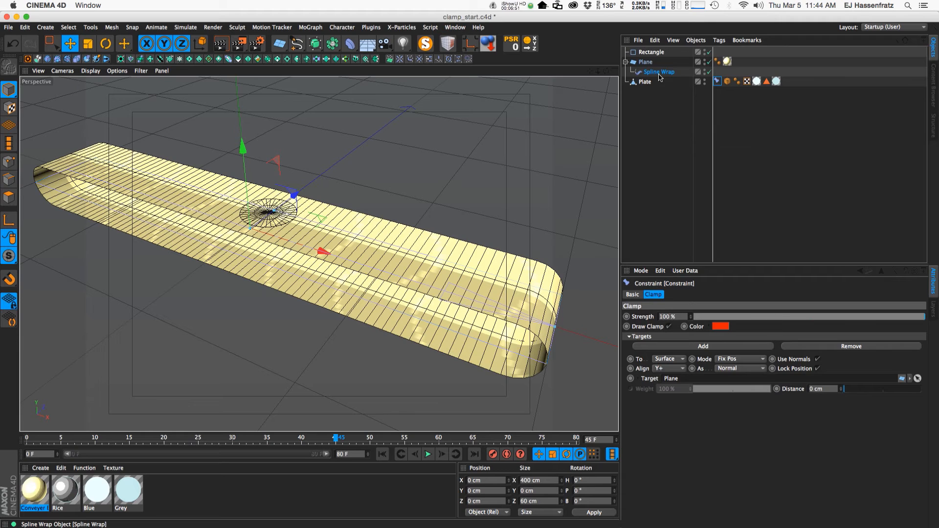
Step: Set Spline Wrap banking to -90° and scrub the timeline to watch the plate
{"action": "left_click", "coordinate": [659, 71]}
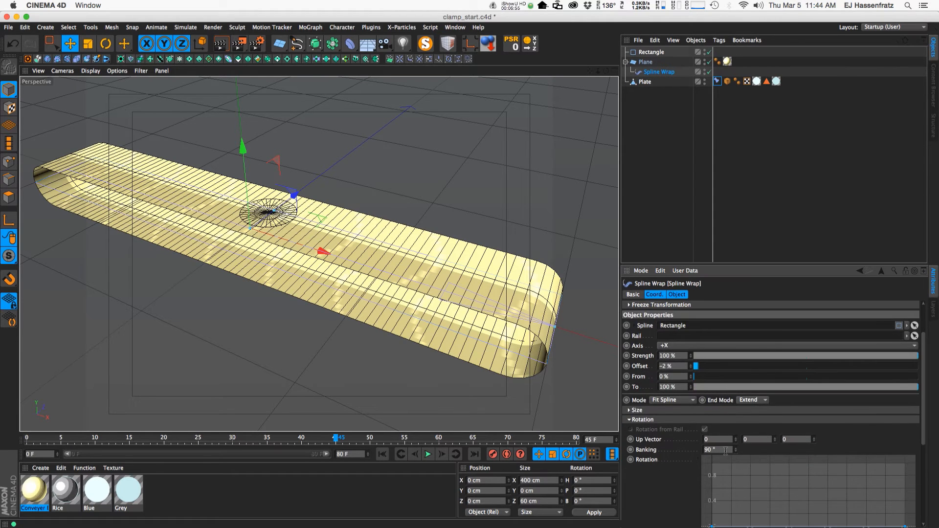
{"action": "left_click_drag", "start_coordinate": [718, 450], "coordinate": [713, 450]}
{"action": "type", "text": "-90"}
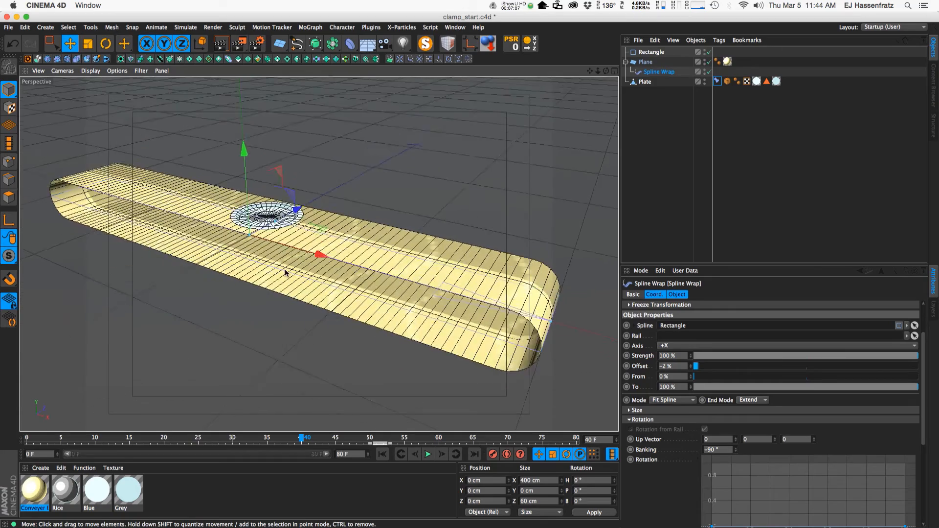
{"action": "left_click_drag", "start_coordinate": [287, 272], "coordinate": [318, 213]}
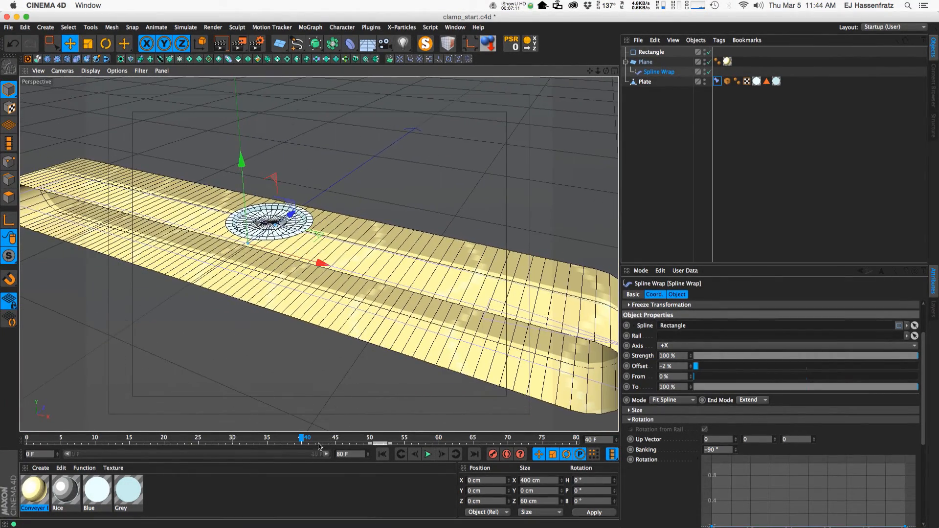
{"action": "left_click_drag", "start_coordinate": [302, 437], "coordinate": [315, 437]}
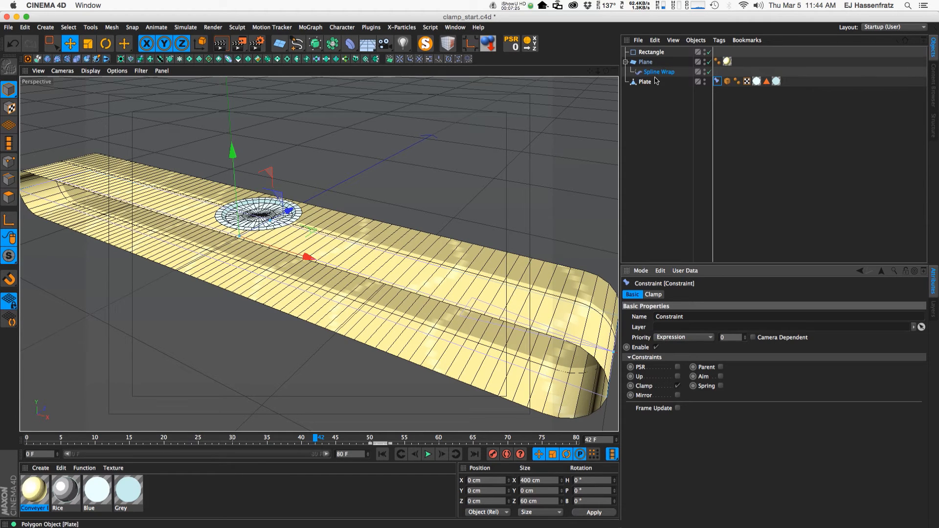
{"action": "mouse_move", "coordinate": [659, 72]}
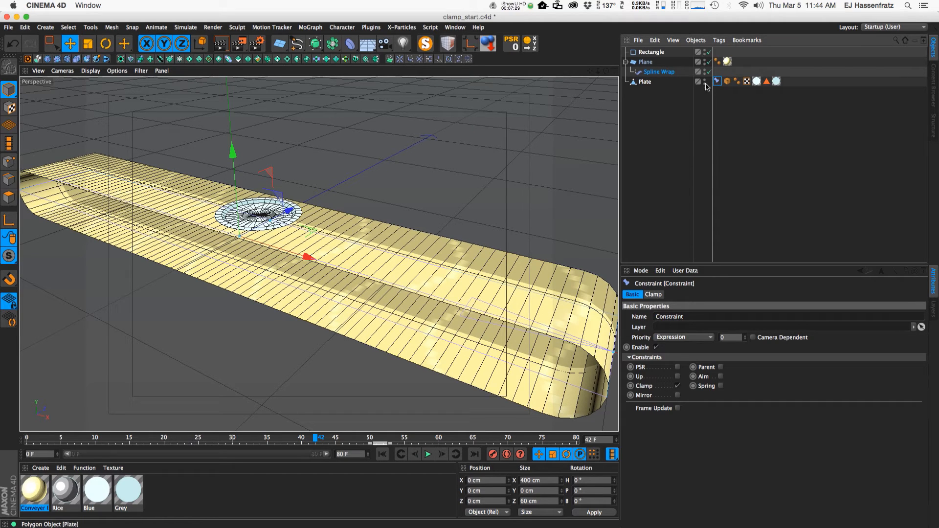
{"action": "mouse_move", "coordinate": [667, 339]}
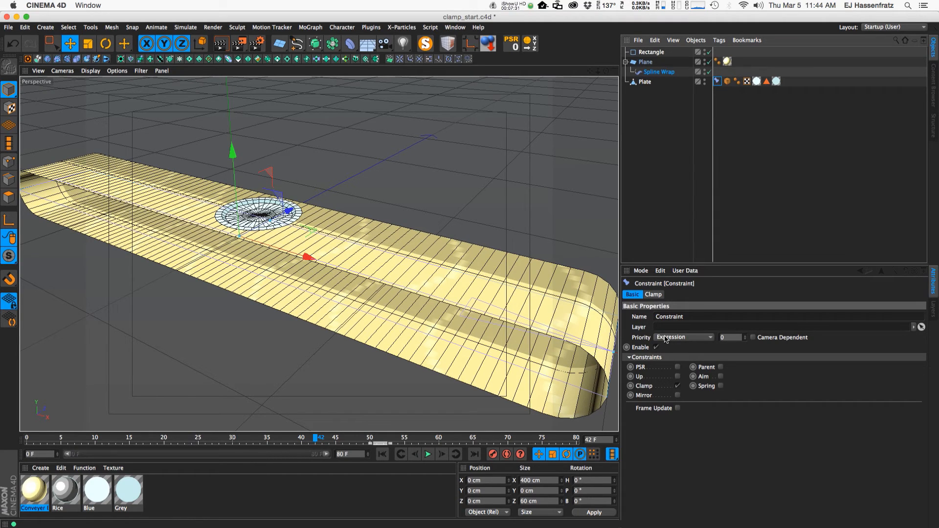
Step: Set the constraint Priority to Generators and test it by shifting the wrap offset to -25%
{"action": "left_click", "coordinate": [683, 337]}
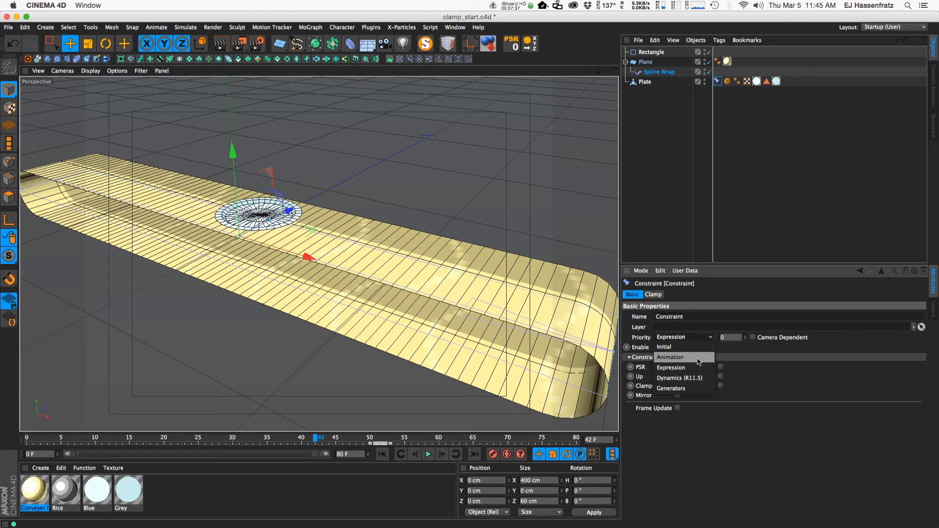
{"action": "mouse_move", "coordinate": [682, 378]}
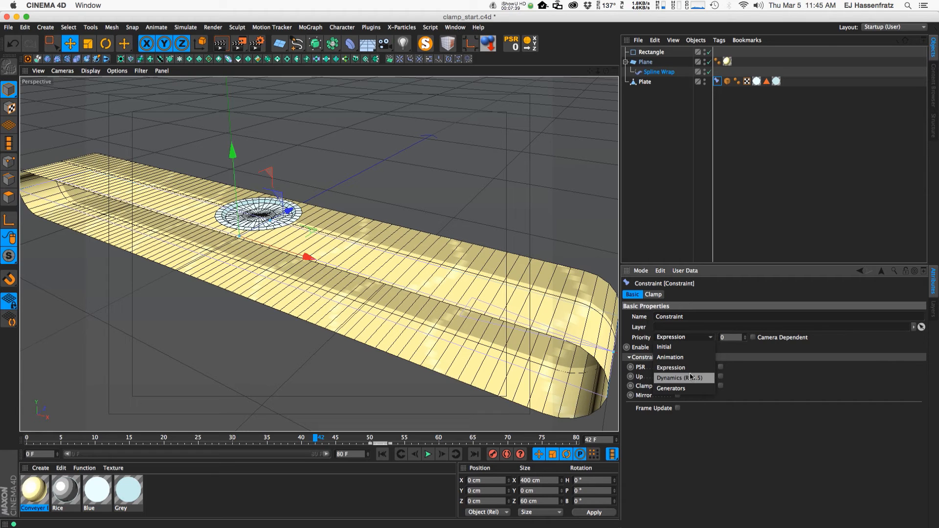
{"action": "mouse_move", "coordinate": [670, 388]}
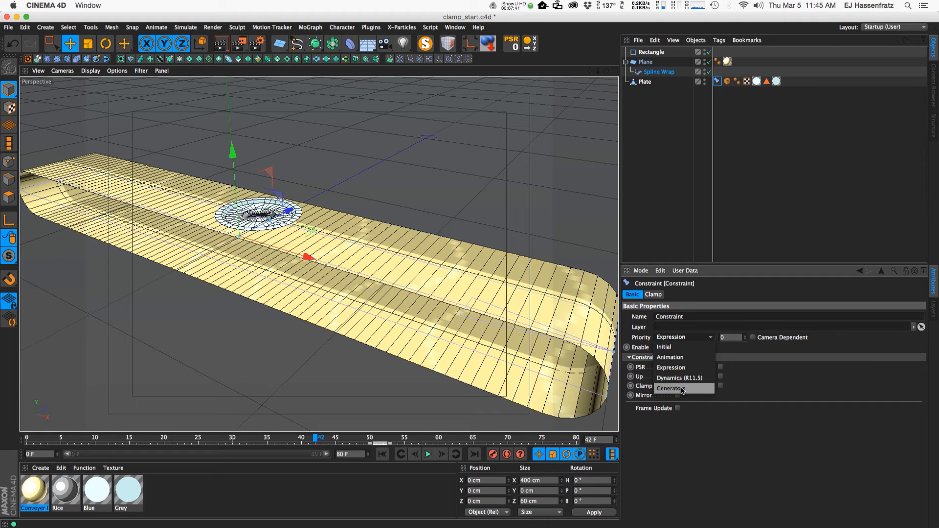
{"action": "left_click", "coordinate": [670, 388]}
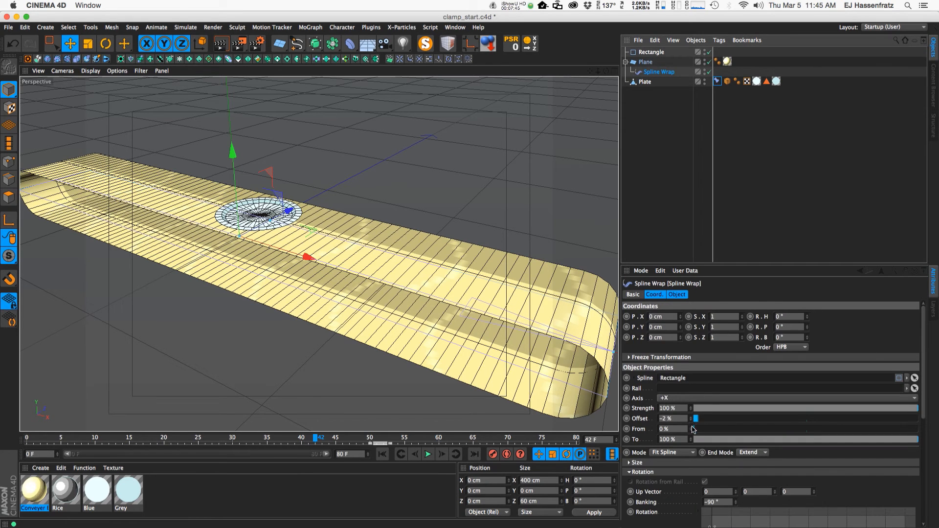
{"action": "left_click_drag", "start_coordinate": [696, 418], "coordinate": [719, 419]}
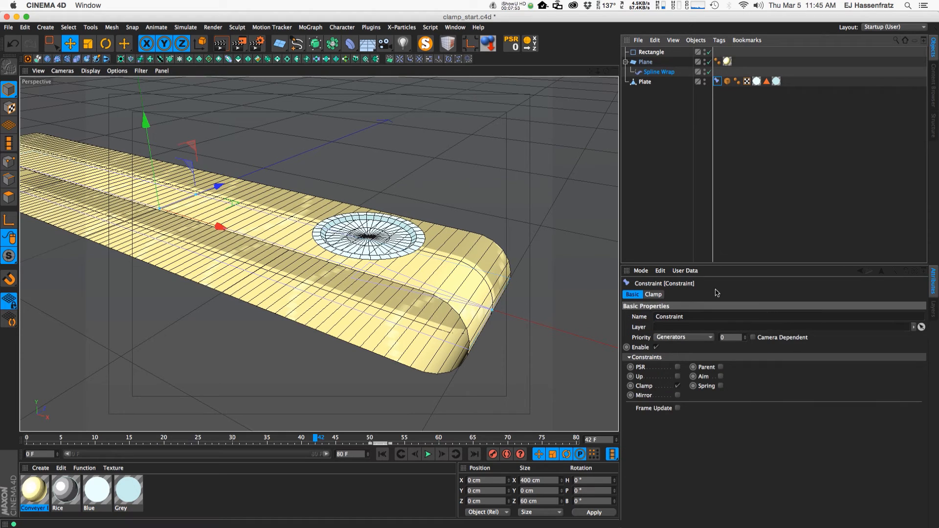
{"action": "left_click", "coordinate": [653, 294]}
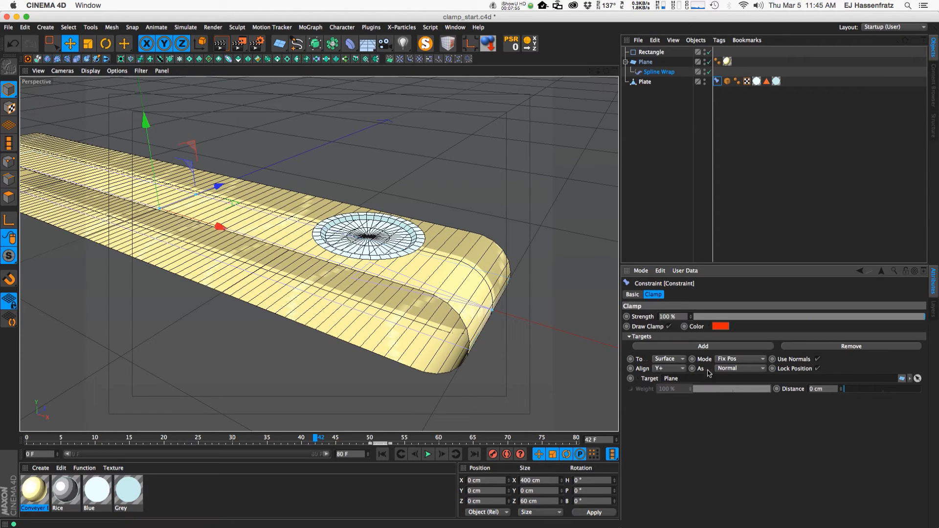
{"action": "left_click", "coordinate": [659, 71]}
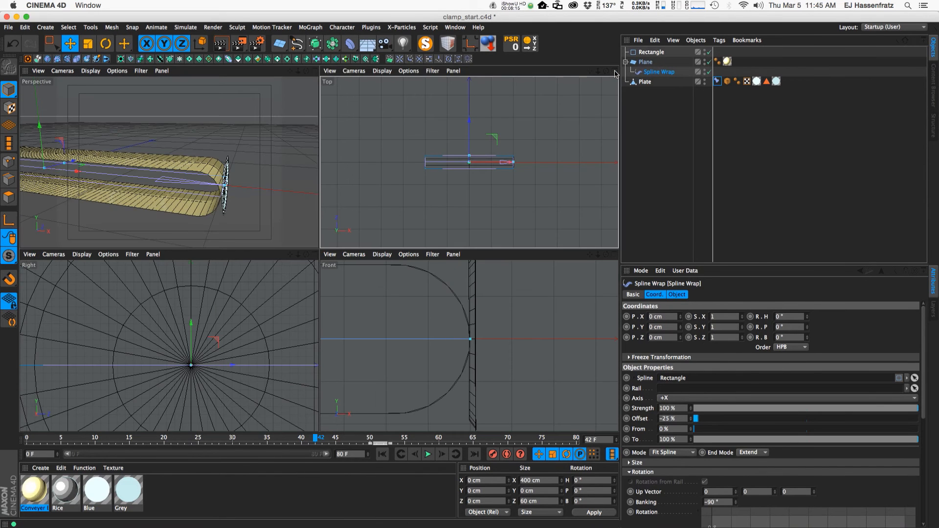
Step: Set the plate constraint's Clamp alignment from Phong Normal to Normal
{"action": "left_click_drag", "start_coordinate": [696, 419], "coordinate": [693, 418]}
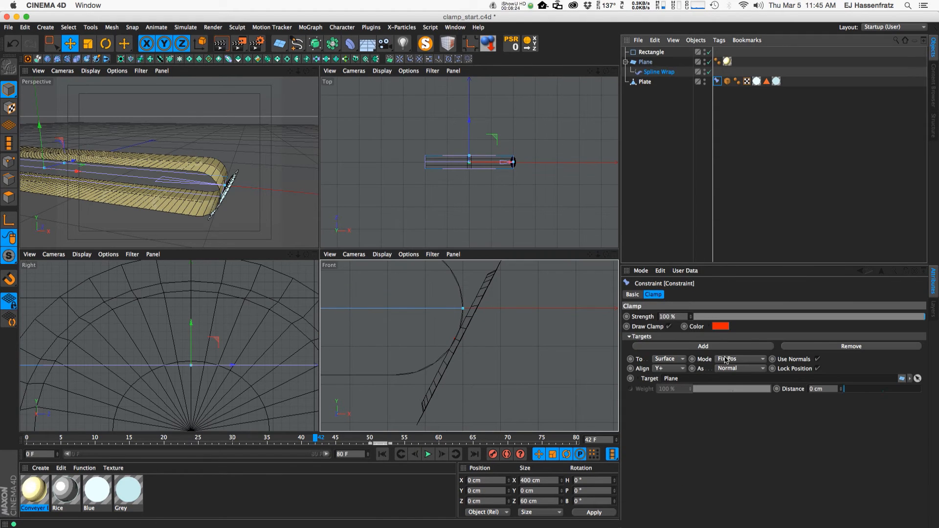
{"action": "left_click", "coordinate": [741, 369]}
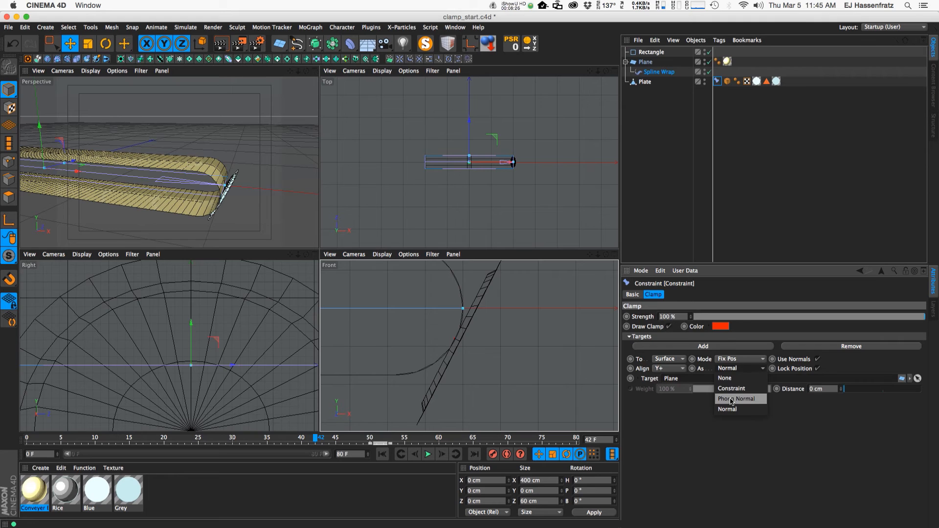
{"action": "mouse_move", "coordinate": [728, 409]}
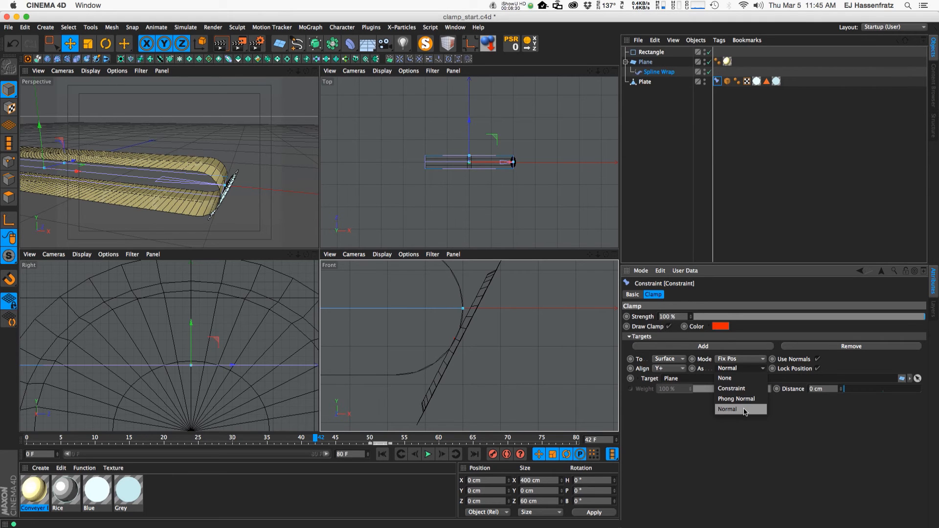
{"action": "left_click", "coordinate": [737, 398]}
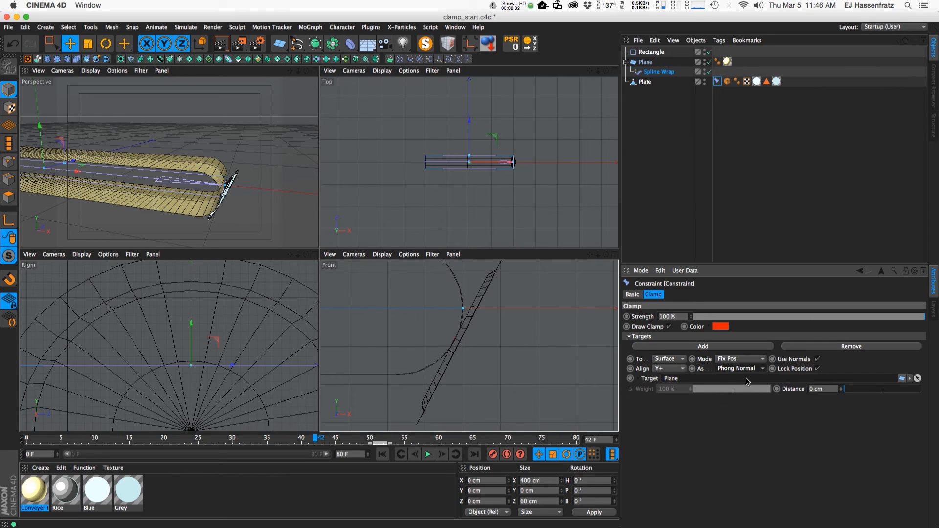
{"action": "left_click", "coordinate": [739, 368]}
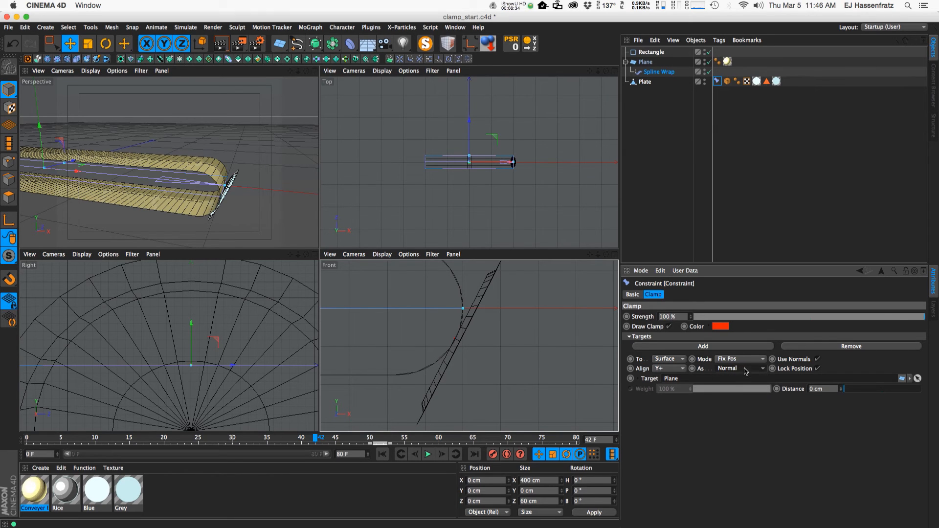
{"action": "left_click", "coordinate": [741, 369]}
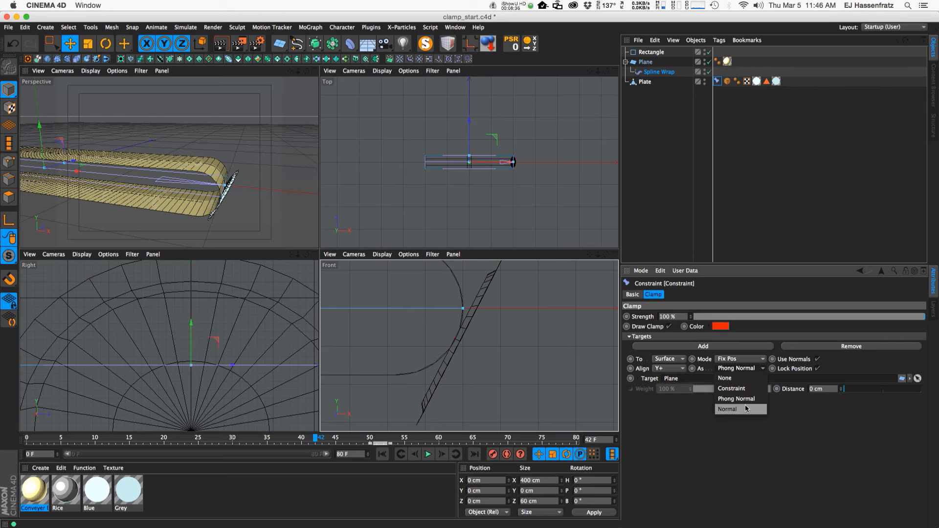
{"action": "left_click", "coordinate": [727, 409]}
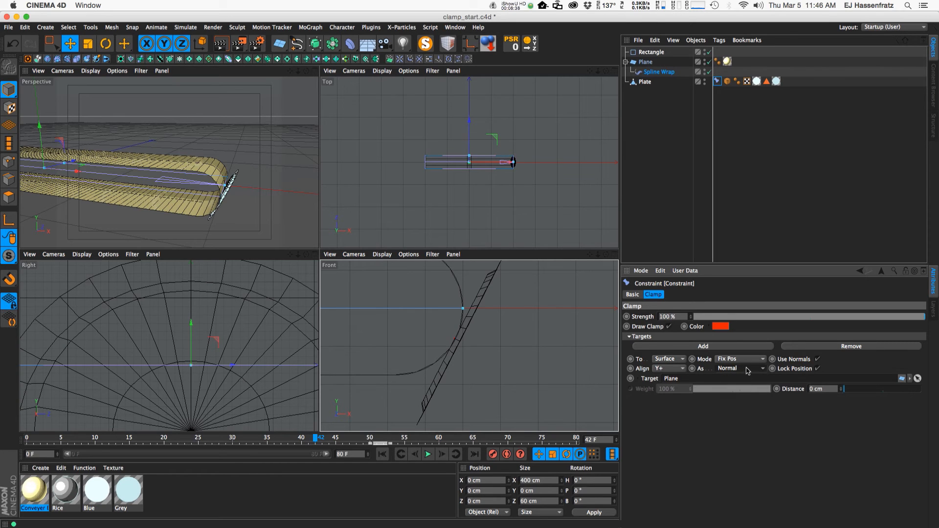
{"action": "left_click", "coordinate": [741, 368]}
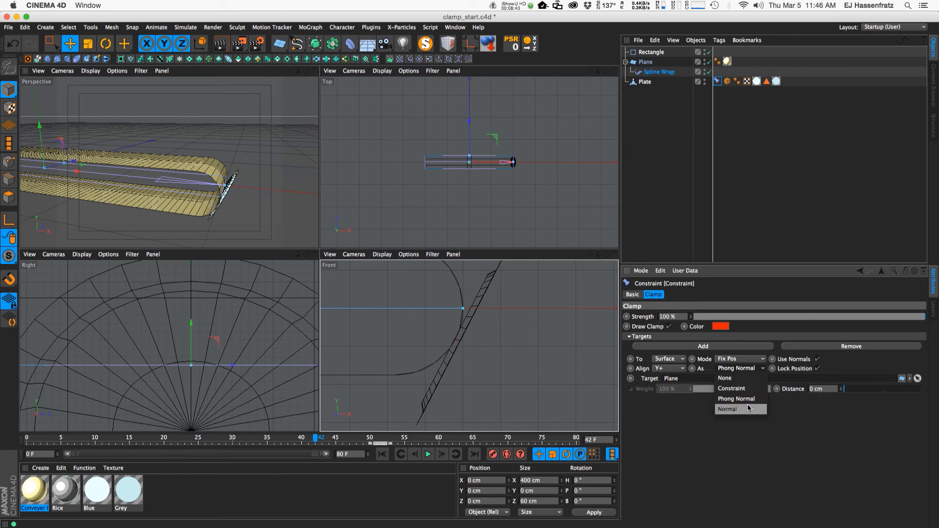
{"action": "left_click", "coordinate": [727, 409]}
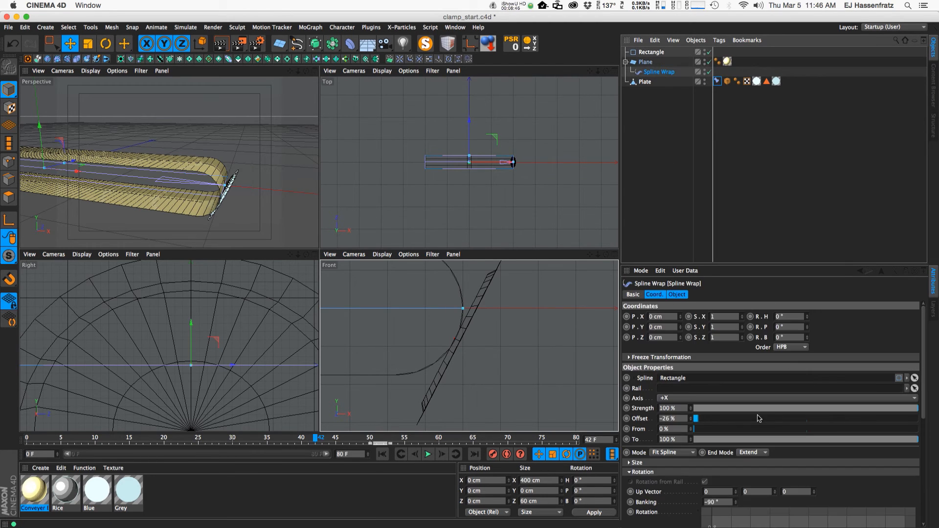
Step: Set the plate Constraint tag's Priority to Expression on the Basic tab
{"action": "left_click_drag", "start_coordinate": [694, 418], "coordinate": [705, 418]}
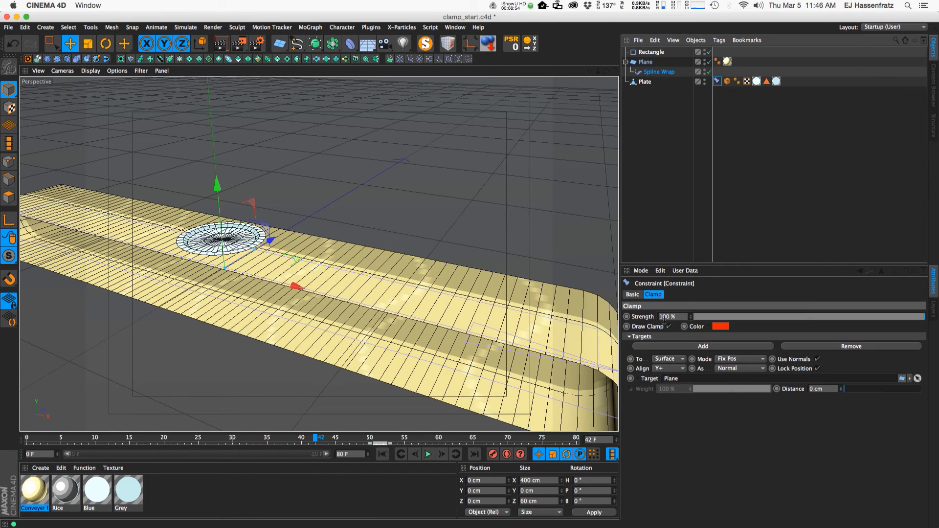
{"action": "left_click", "coordinate": [632, 294]}
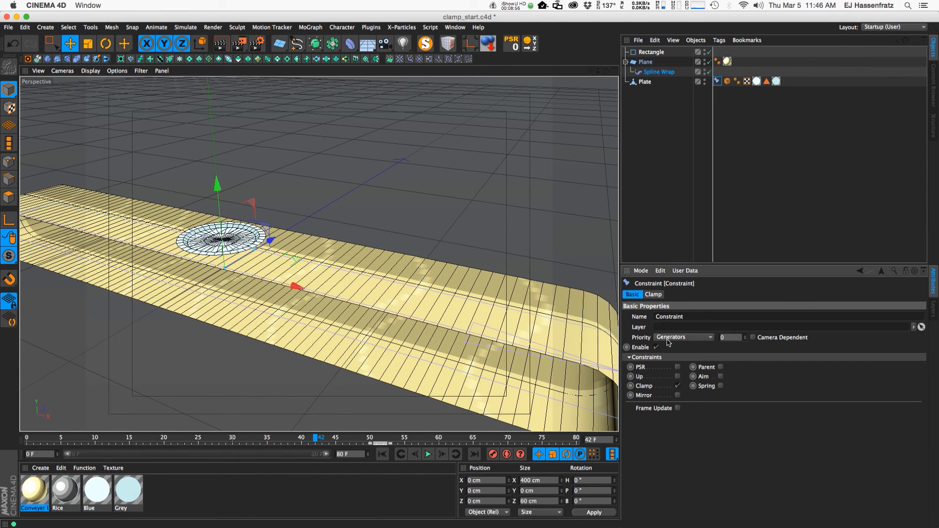
{"action": "left_click", "coordinate": [683, 337]}
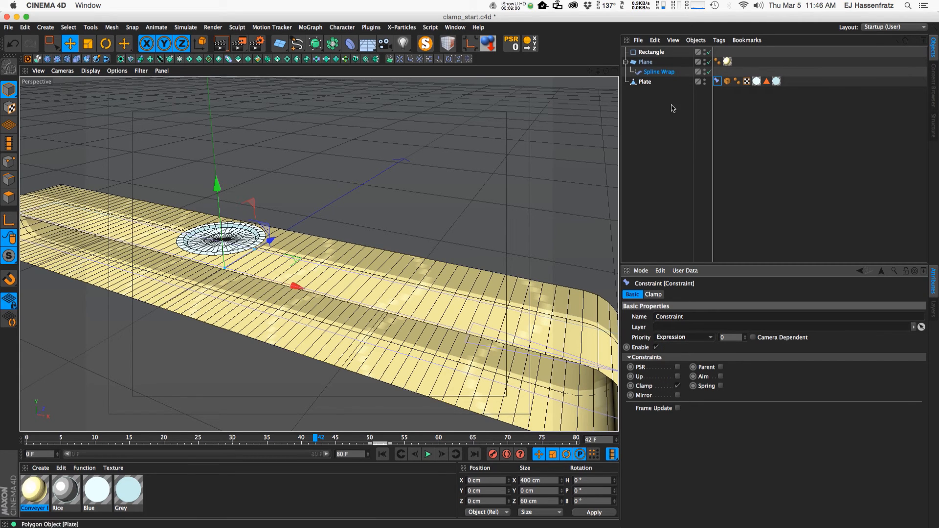
Step: Drag the Spline Wrap Offset to -11% to test the plate riding the belt
{"action": "left_click", "coordinate": [658, 71]}
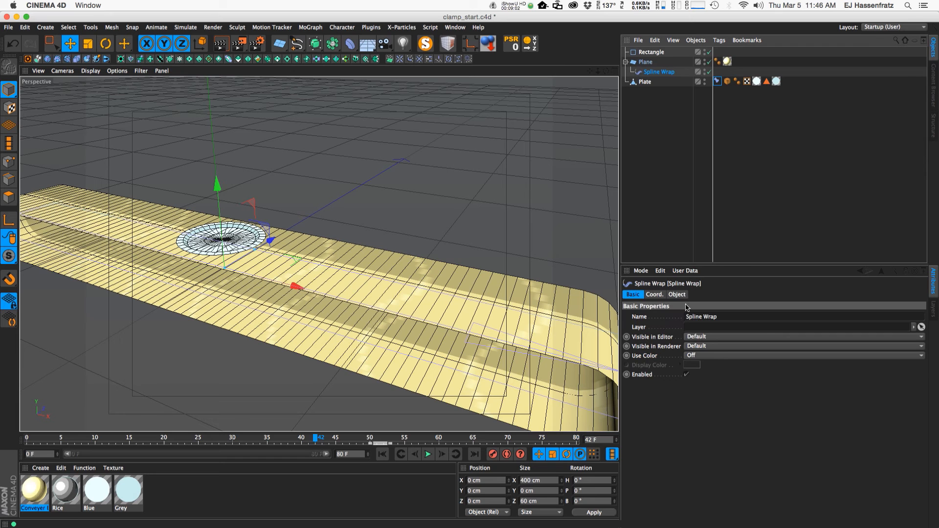
{"action": "left_click", "coordinate": [677, 294]}
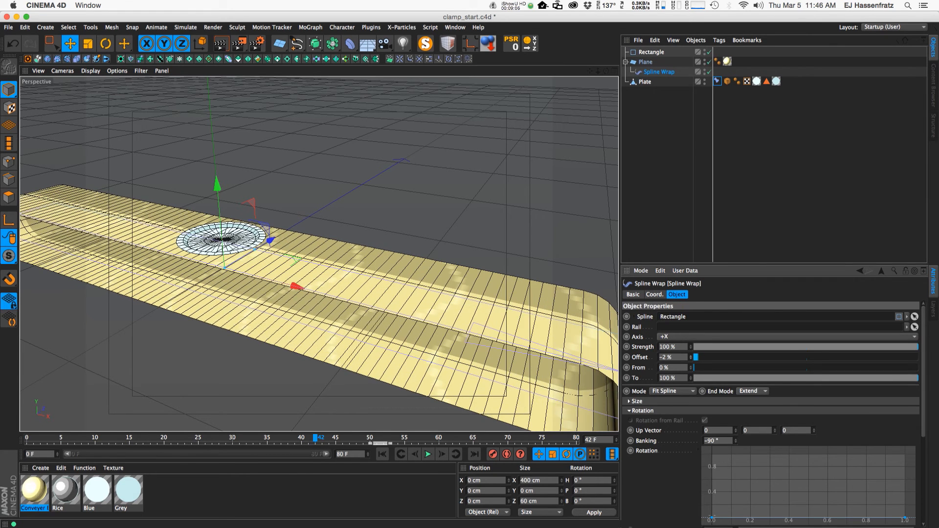
{"action": "left_click_drag", "start_coordinate": [696, 357], "coordinate": [692, 357]}
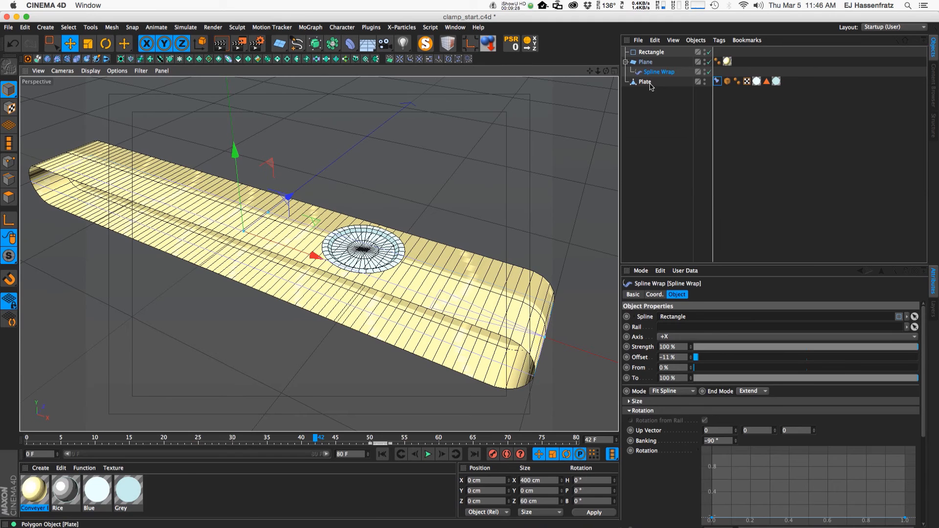
Step: Duplicate the Plate object to make a second plate
{"action": "left_click", "coordinate": [645, 82]}
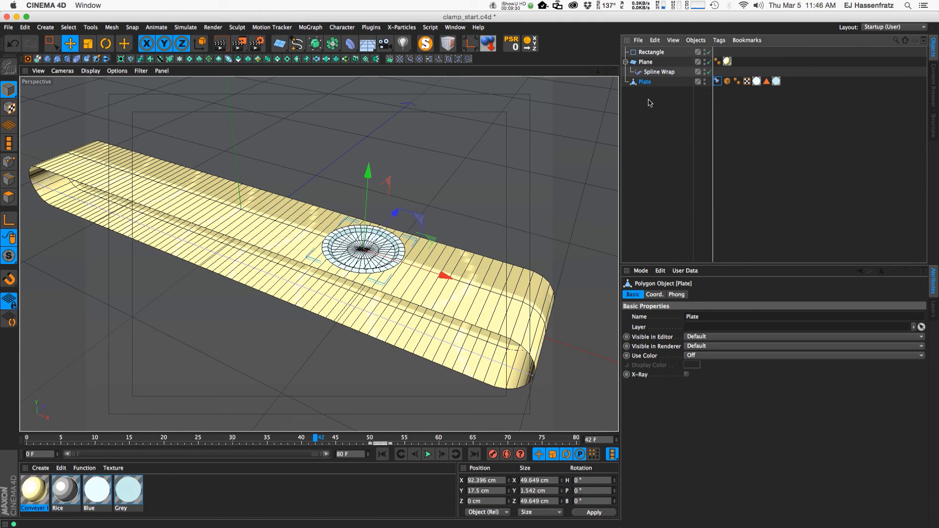
{"action": "left_click", "coordinate": [657, 72]}
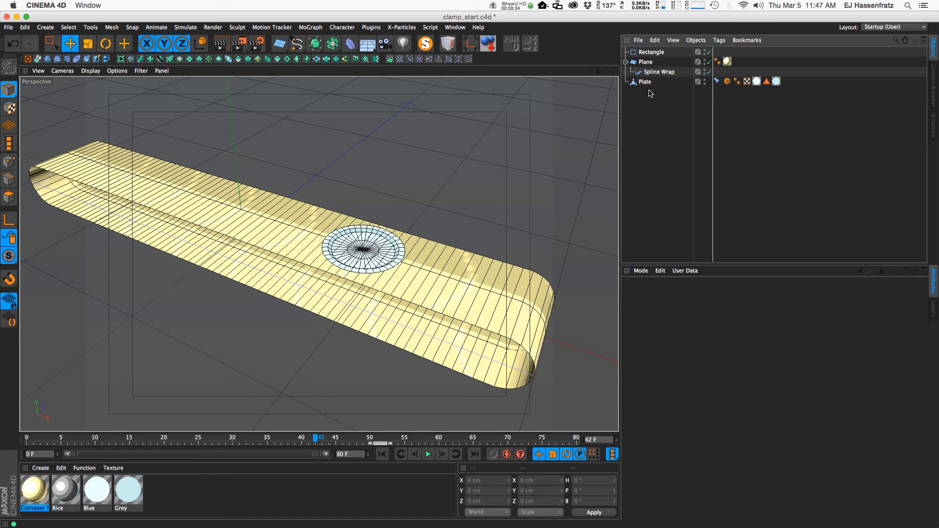
{"action": "left_click", "coordinate": [646, 82]}
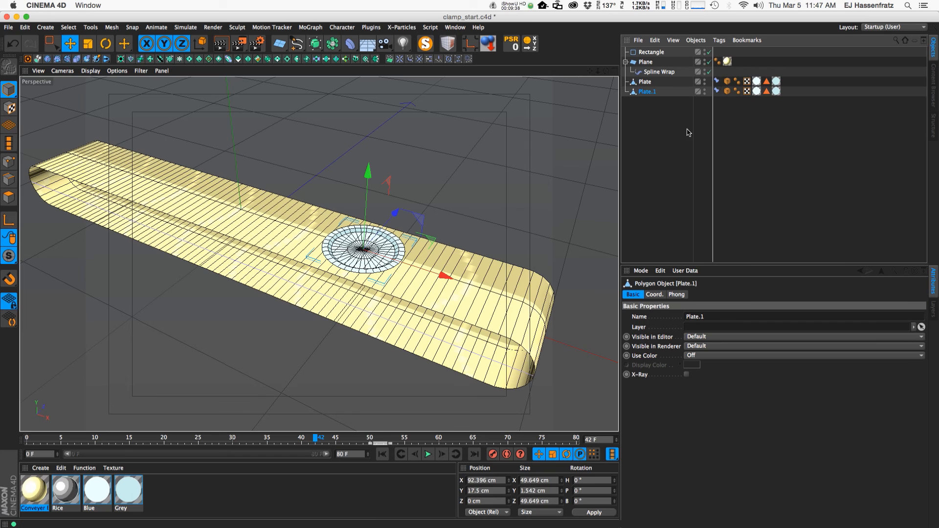
{"action": "mouse_move", "coordinate": [722, 91]}
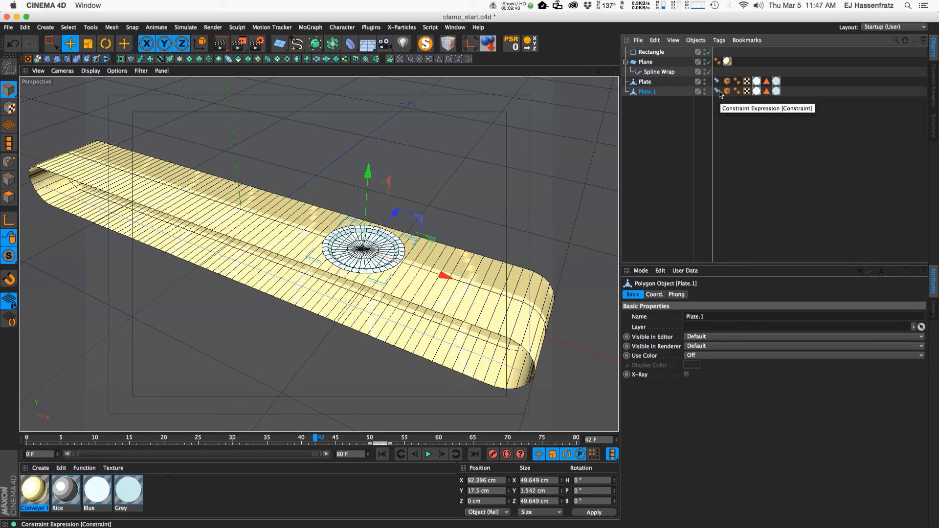
Step: Toggle Lock Position in the copy's Constraint Clamp tab, then select Spline Wrap
{"action": "left_click", "coordinate": [718, 91]}
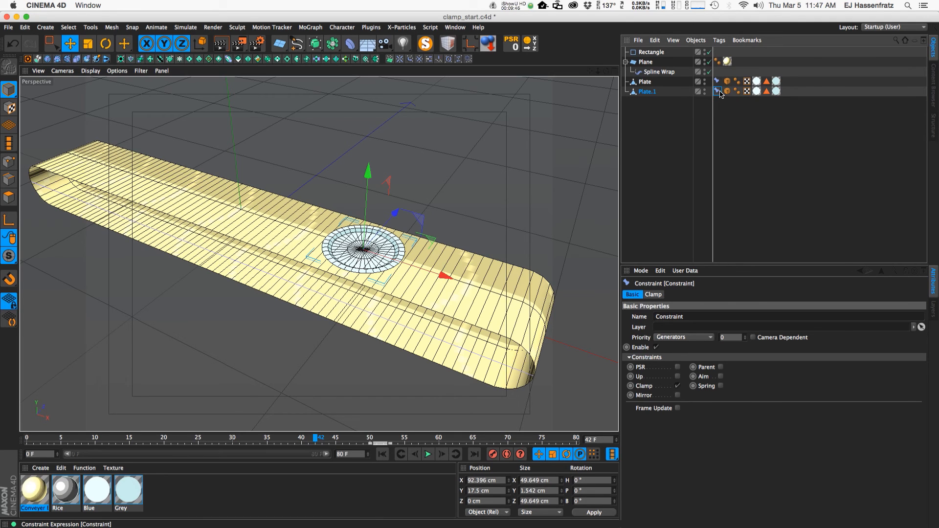
{"action": "left_click", "coordinate": [652, 294]}
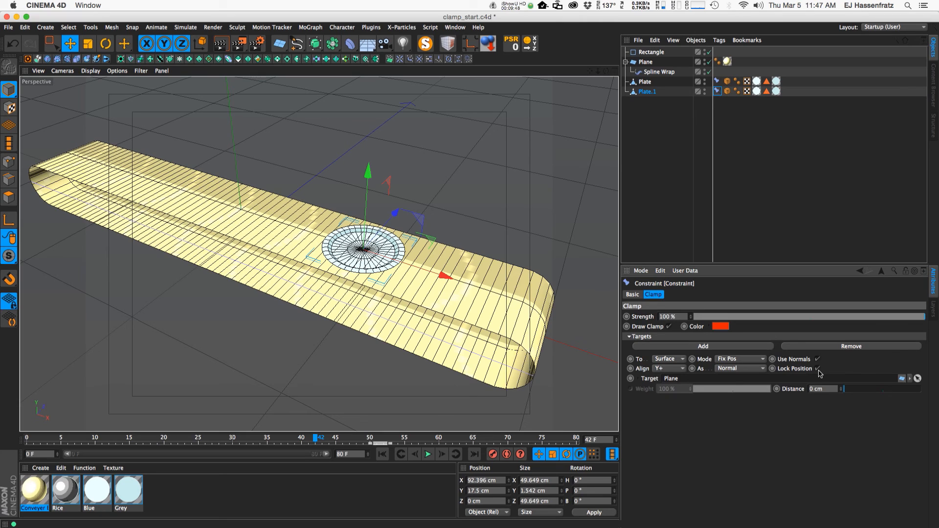
{"action": "left_click", "coordinate": [819, 368]}
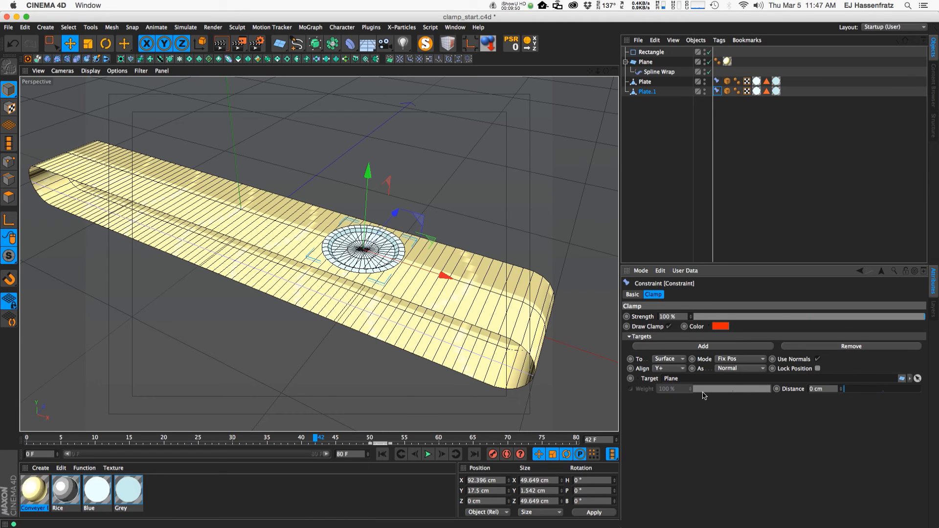
{"action": "mouse_move", "coordinate": [459, 293]}
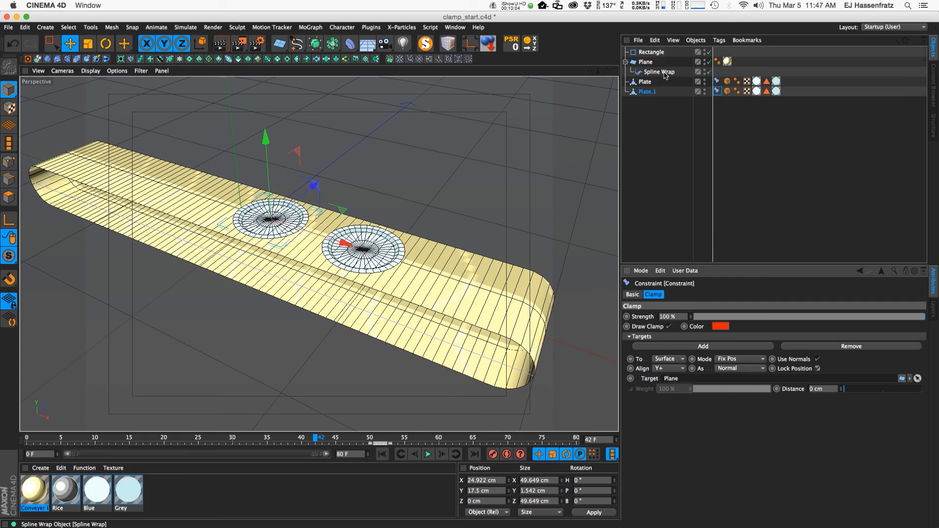
{"action": "left_click", "coordinate": [659, 72]}
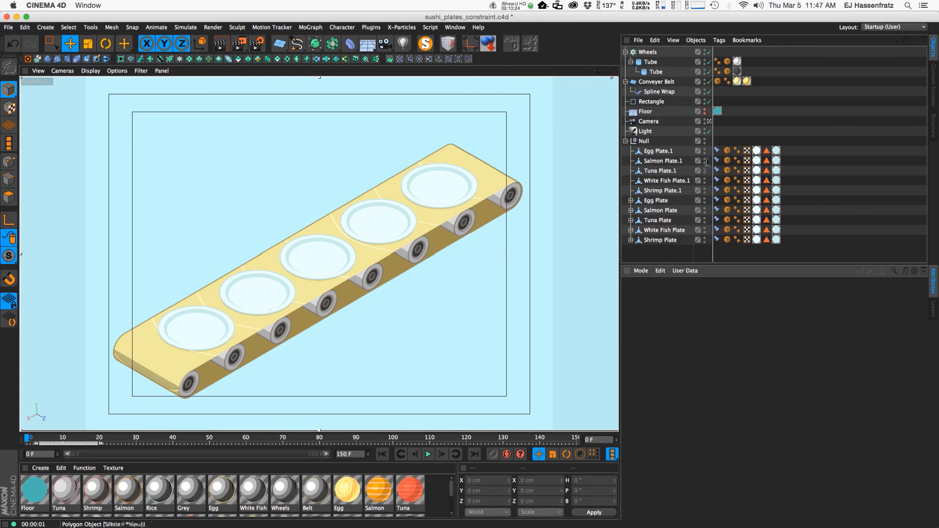
Step: Check the plates' Constraint tags, then drag the Spline Wrap Offset from 0% to 24%
{"action": "left_click", "coordinate": [717, 150]}
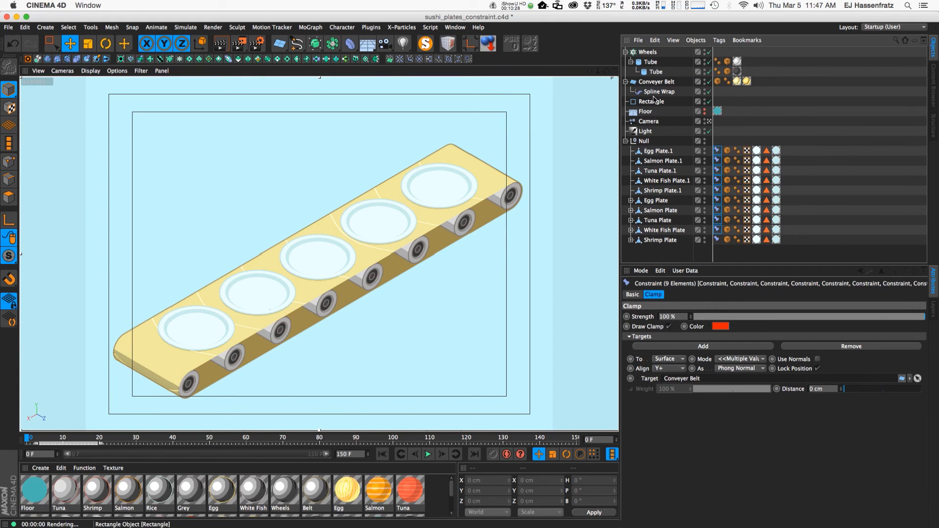
{"action": "left_click", "coordinate": [659, 91]}
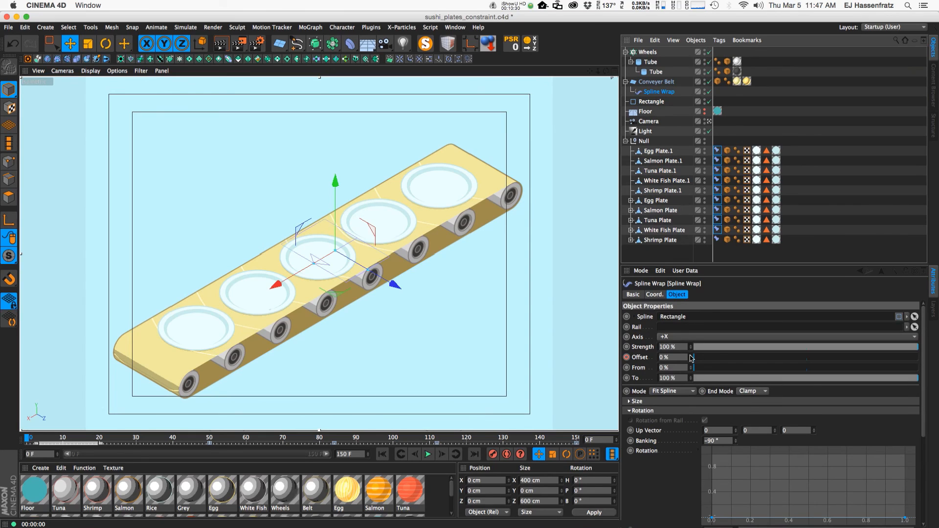
{"action": "left_click_drag", "start_coordinate": [664, 357], "coordinate": [719, 357]}
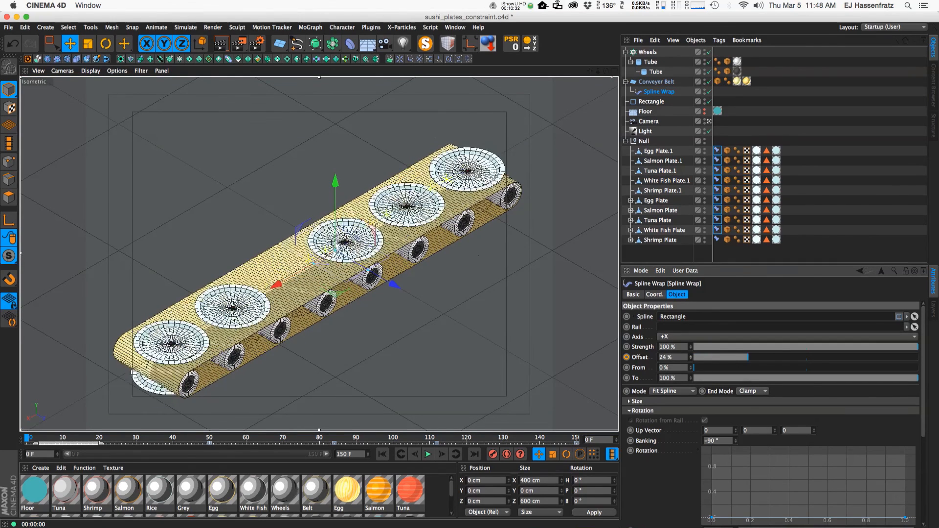